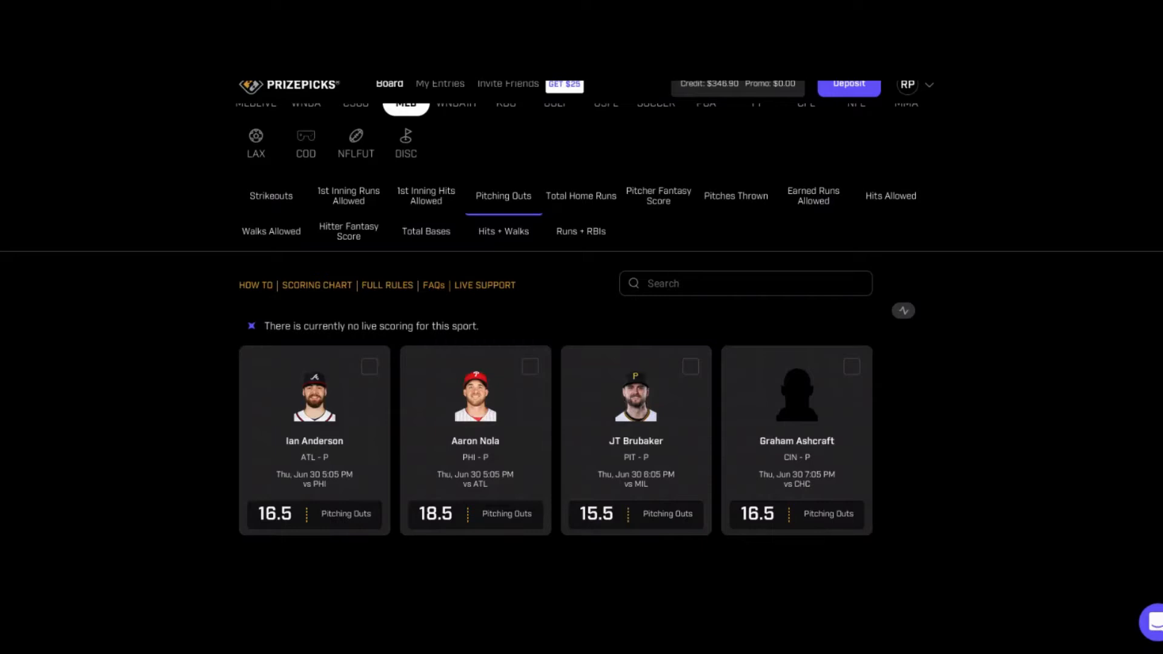
Step: Bring up Aaron Nola's player page with his career pitching stats and 2022 game log
{"action": "left_click", "coordinate": [271, 196]}
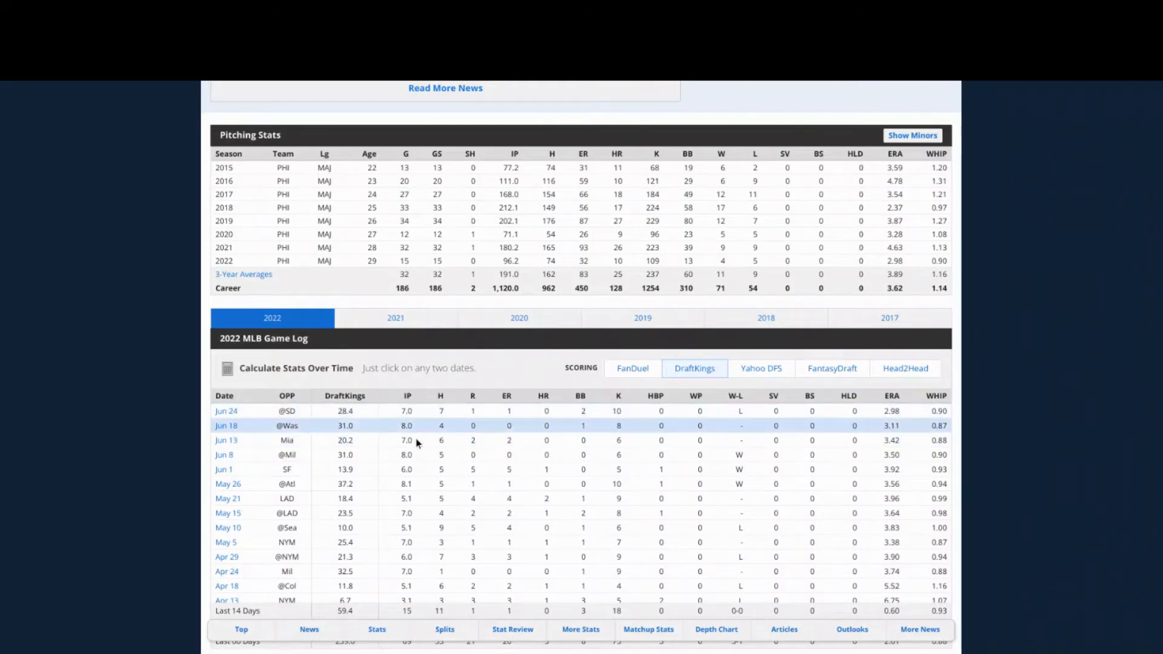
{"action": "left_click", "coordinate": [223, 454]}
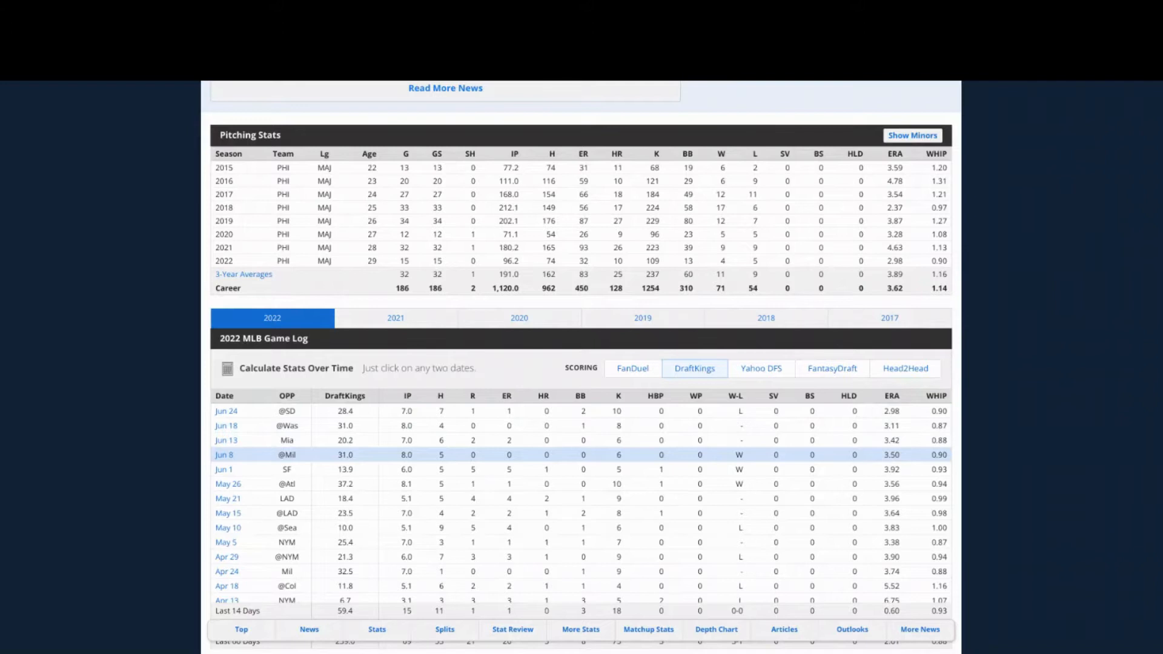
Step: Compare Aaron Nola's outs vs the 18.5 line over his last 5 and last 10 starts
{"action": "left_click", "coordinate": [225, 411]}
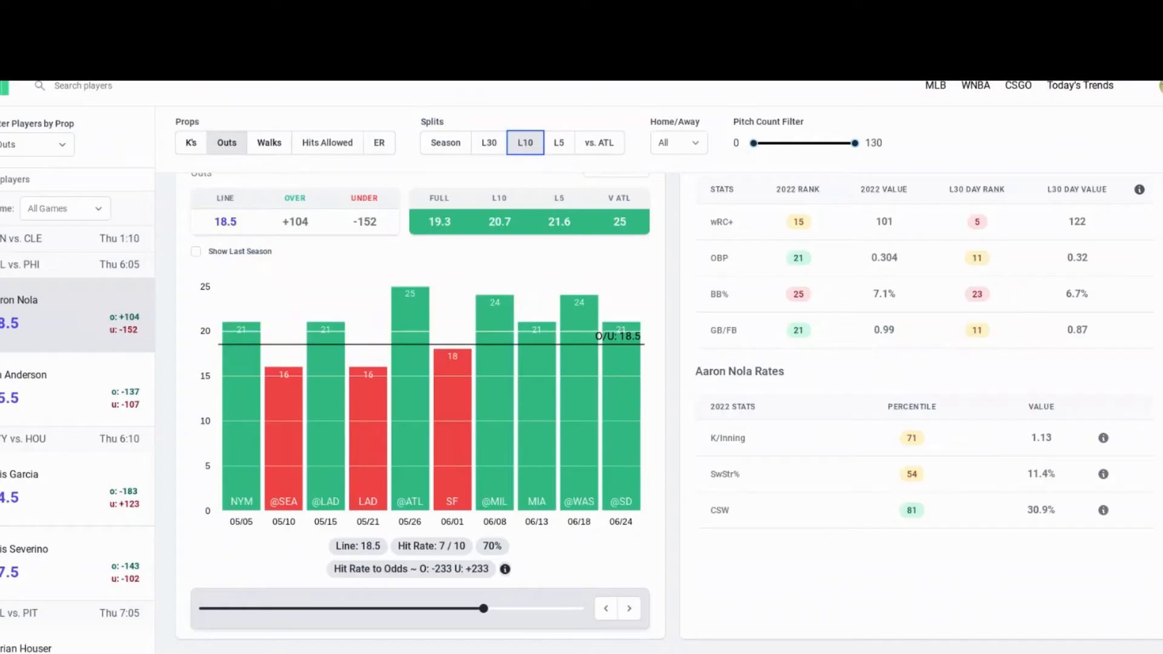
{"action": "mouse_move", "coordinate": [474, 263]}
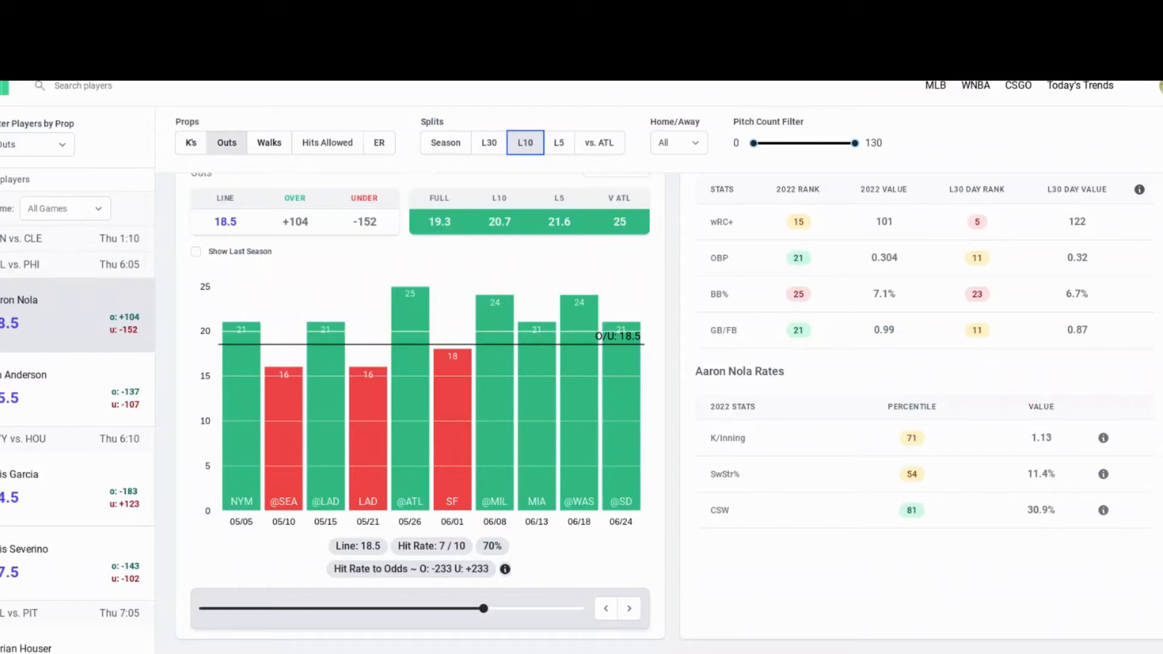
{"action": "mouse_move", "coordinate": [564, 166]}
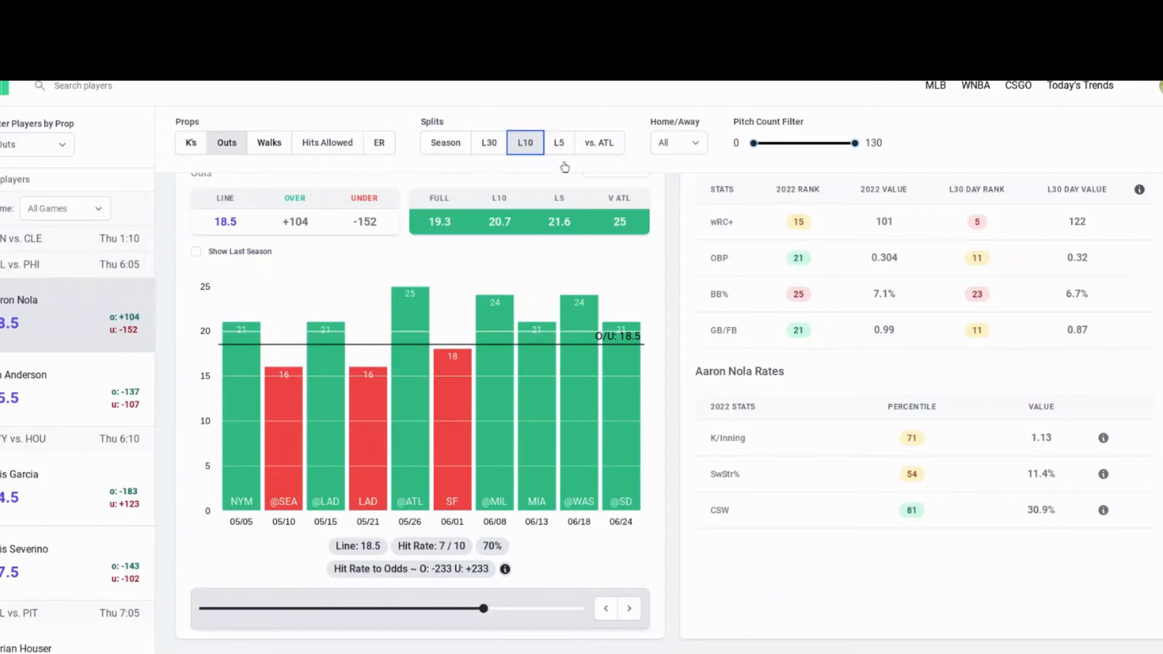
{"action": "left_click", "coordinate": [559, 143]}
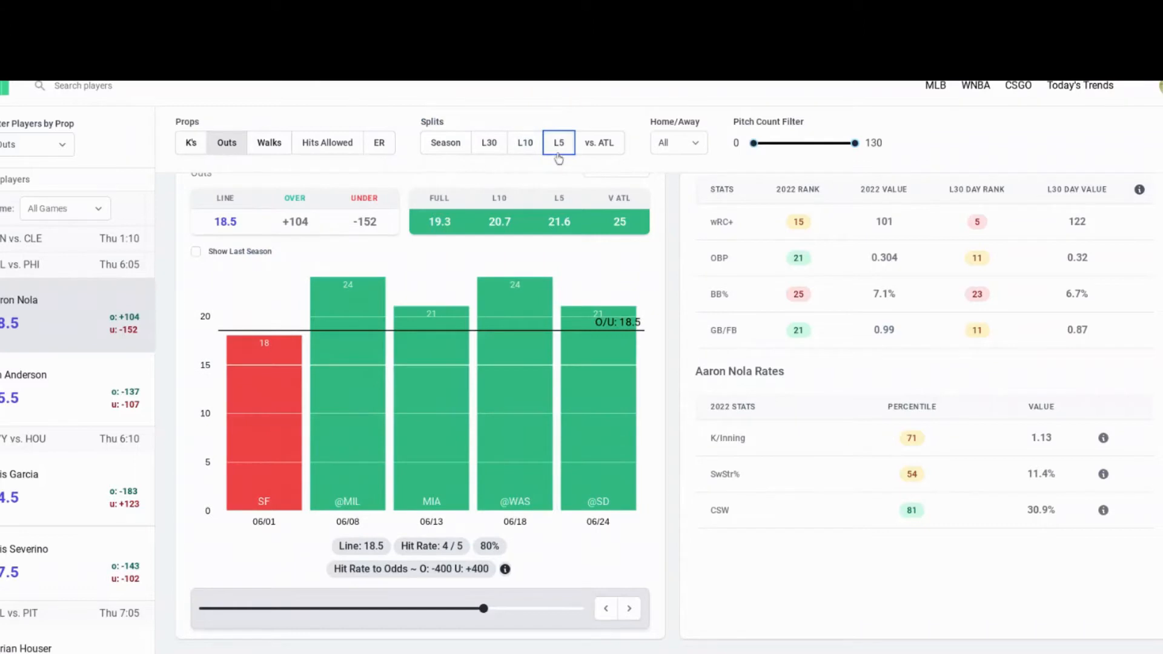
{"action": "mouse_move", "coordinate": [525, 156]}
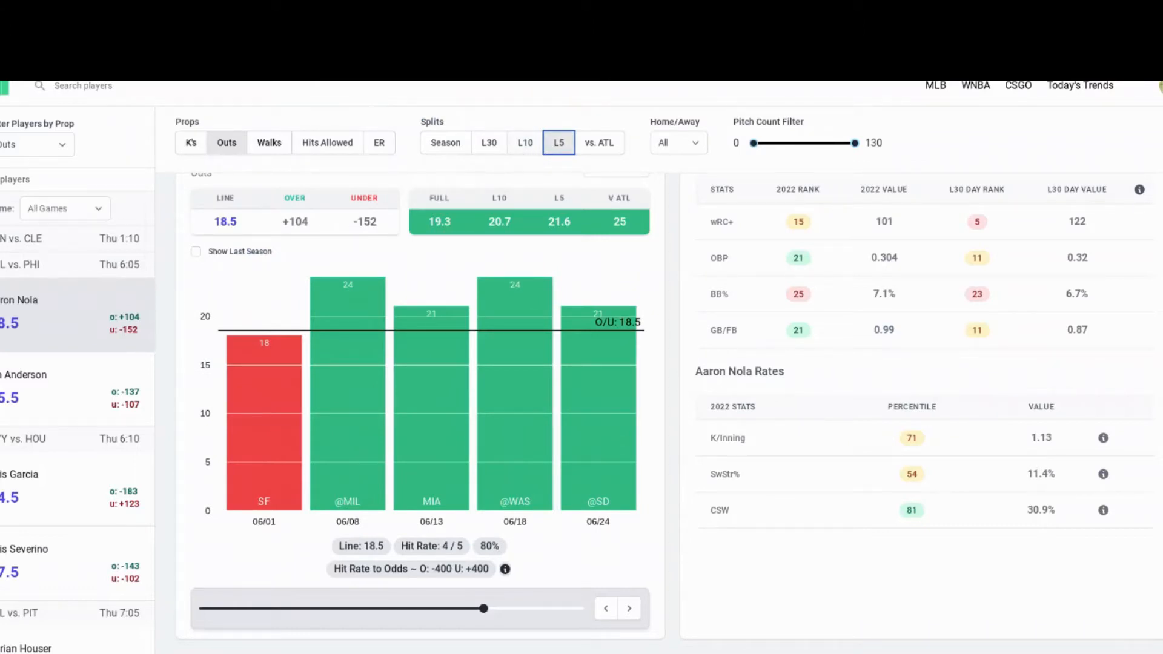
{"action": "left_click", "coordinate": [525, 143]}
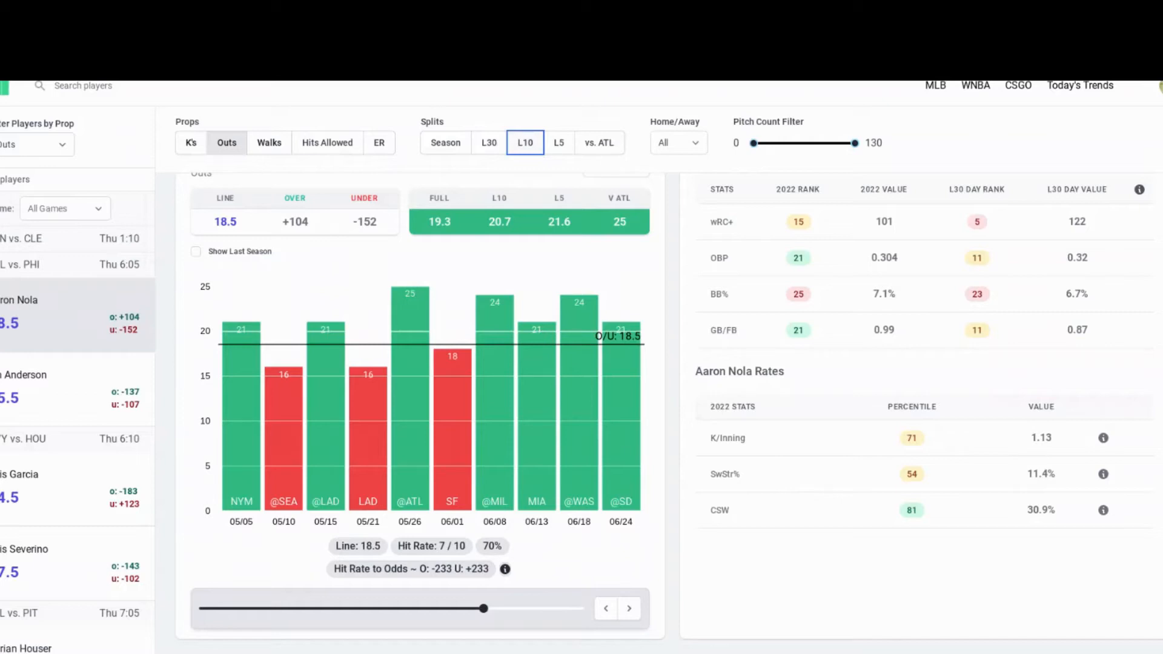
{"action": "mouse_move", "coordinate": [124, 361]}
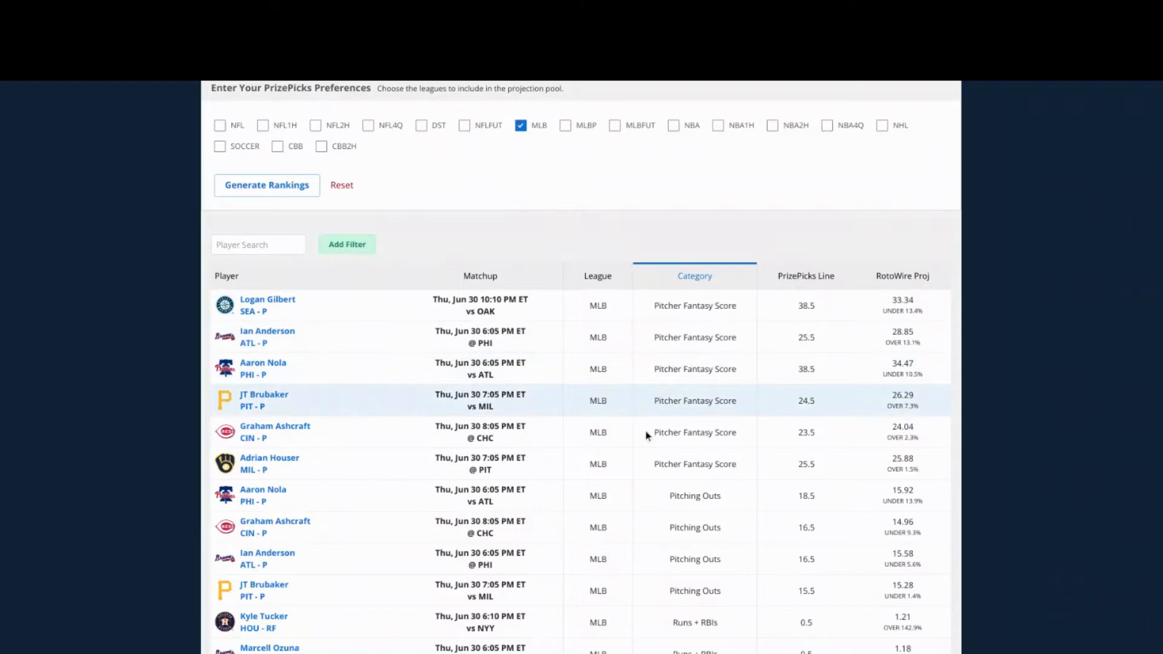
{"action": "mouse_move", "coordinate": [683, 534]}
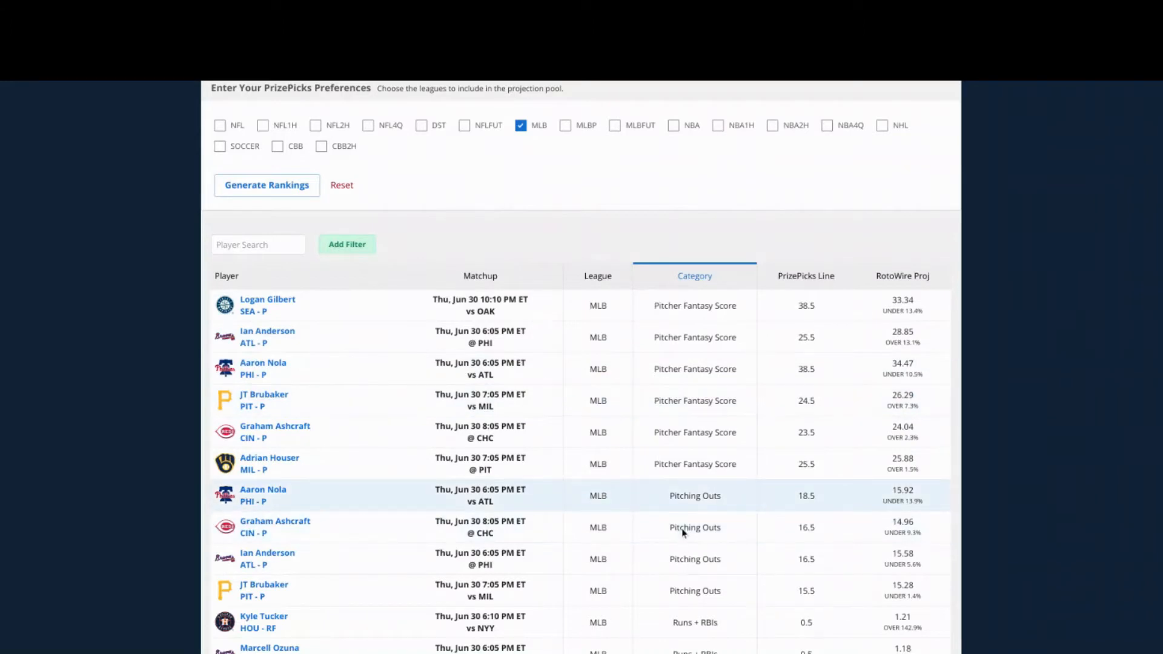
{"action": "mouse_move", "coordinate": [786, 530]}
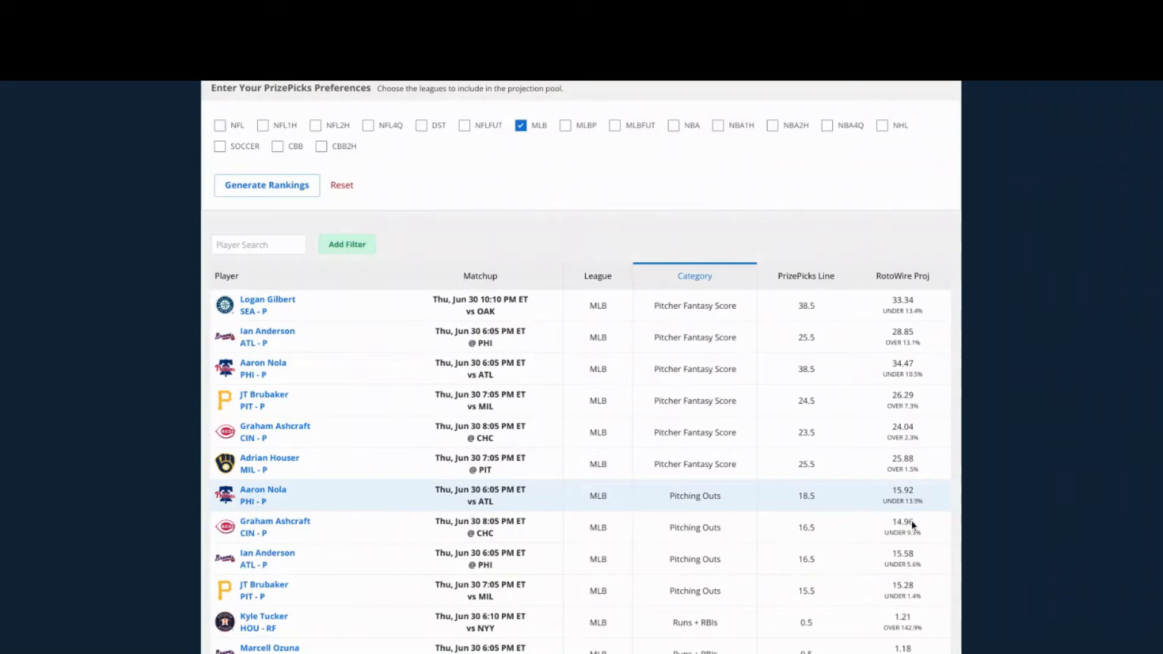
{"action": "mouse_move", "coordinate": [909, 532]}
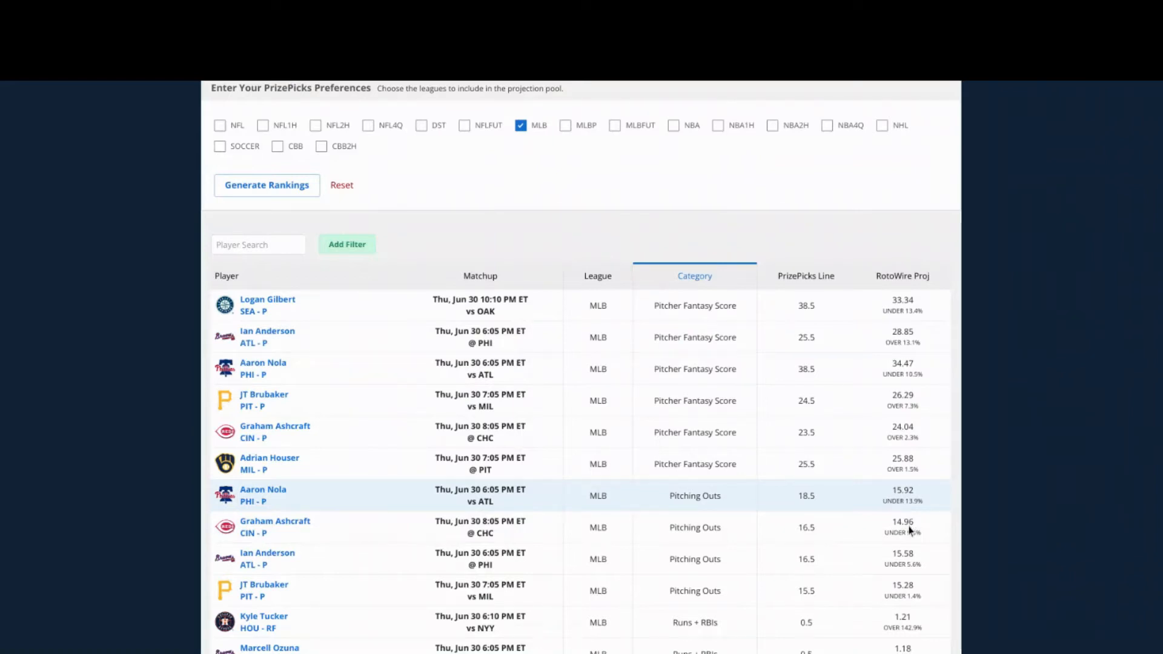
{"action": "mouse_move", "coordinate": [913, 546]}
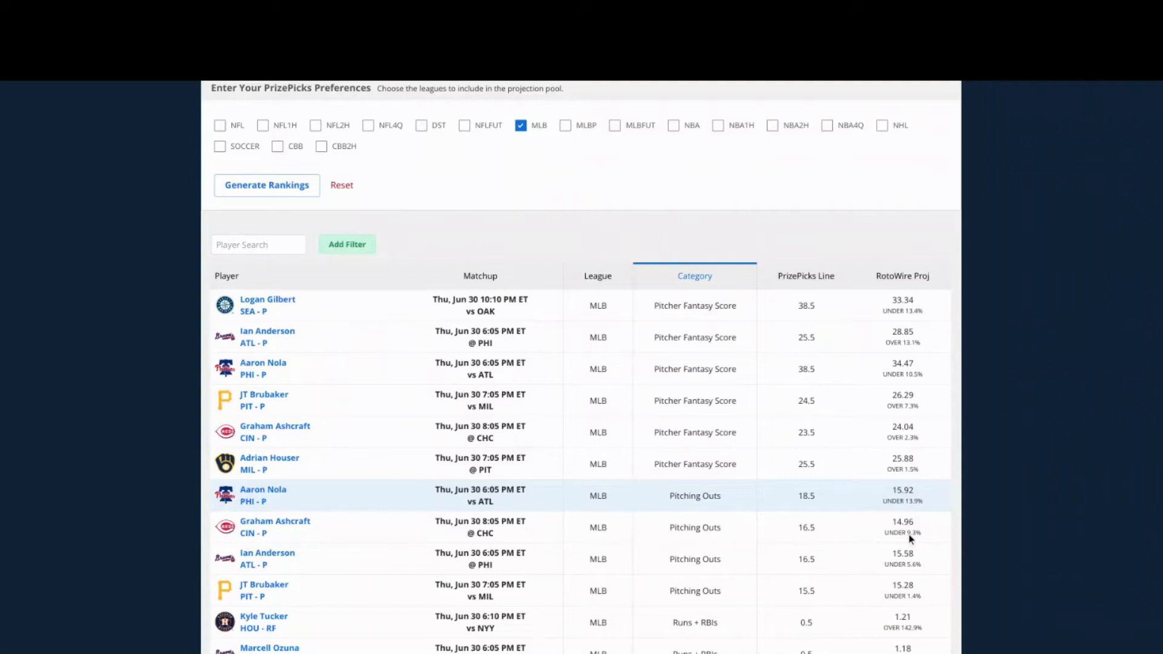
{"action": "mouse_move", "coordinate": [904, 532]}
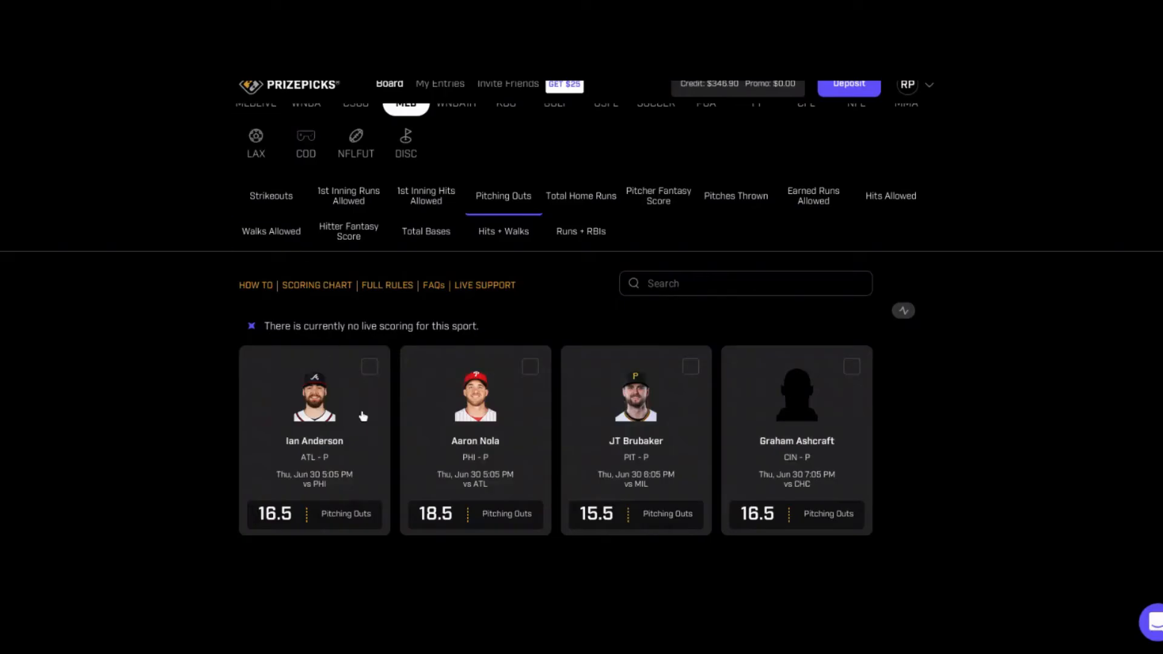
{"action": "mouse_move", "coordinate": [436, 268]}
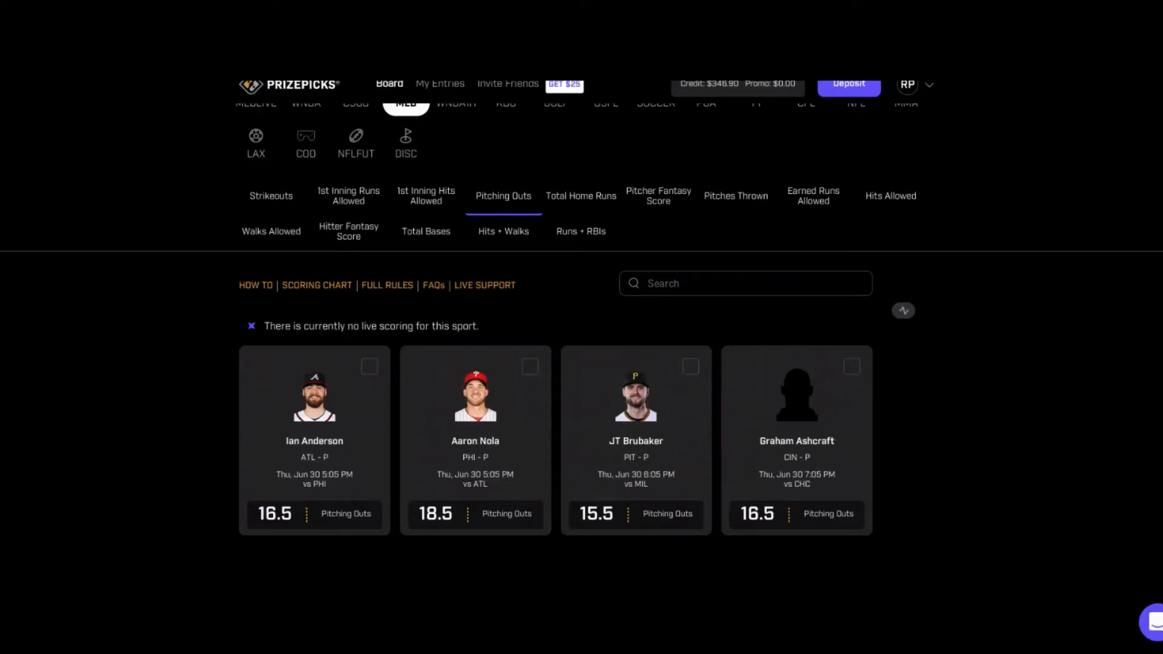
Step: Return to the PrizePicks MLB Pitching Outs board listing Anderson, Nola, Brubaker and Ashcraft
{"action": "left_click", "coordinate": [427, 232]}
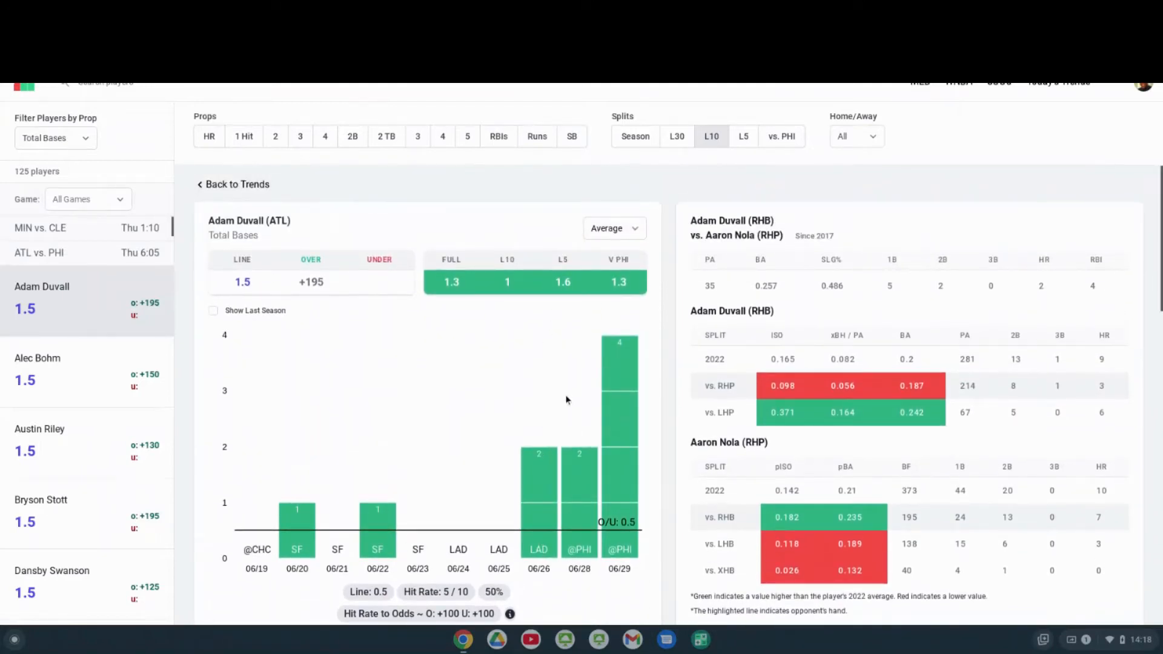
Step: Show Adam Duvall's total bases over his last 5 games against the 1.5 line
{"action": "scroll", "scroll_direction": "down", "scroll_amount": 3}
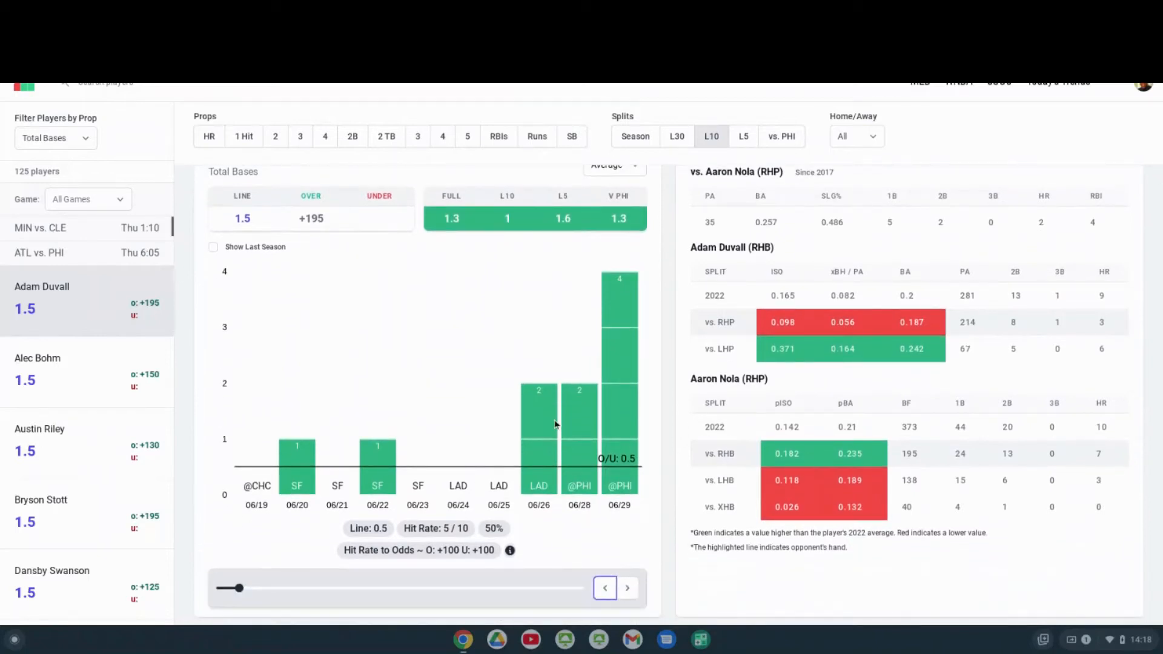
{"action": "mouse_move", "coordinate": [588, 428]}
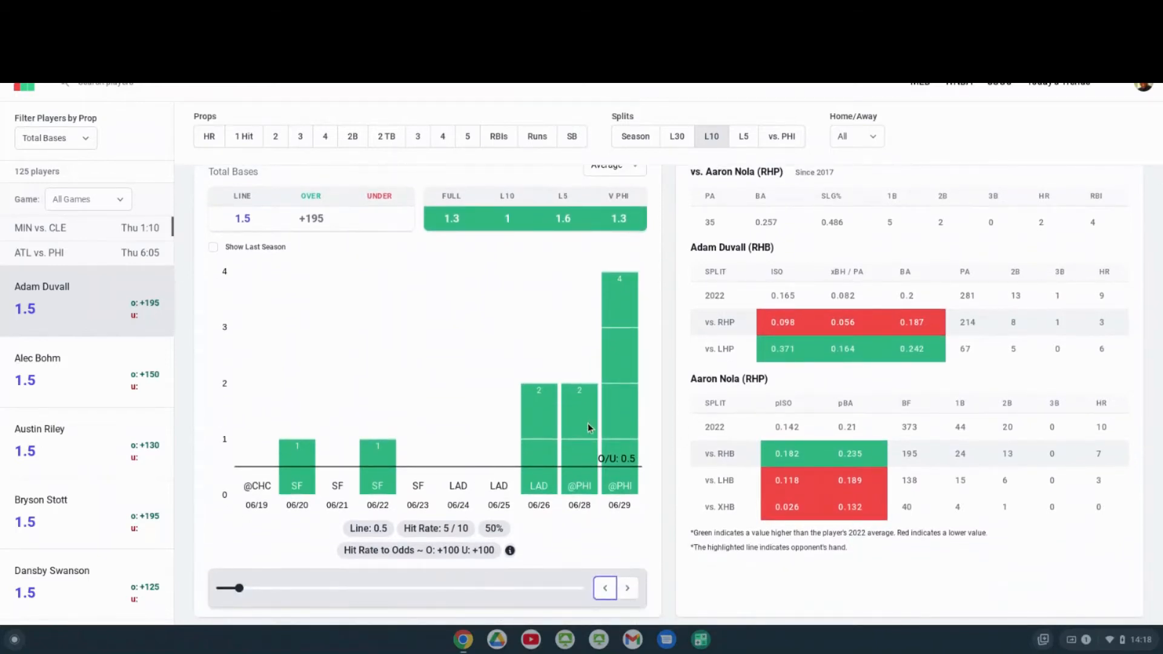
{"action": "mouse_move", "coordinate": [570, 453]}
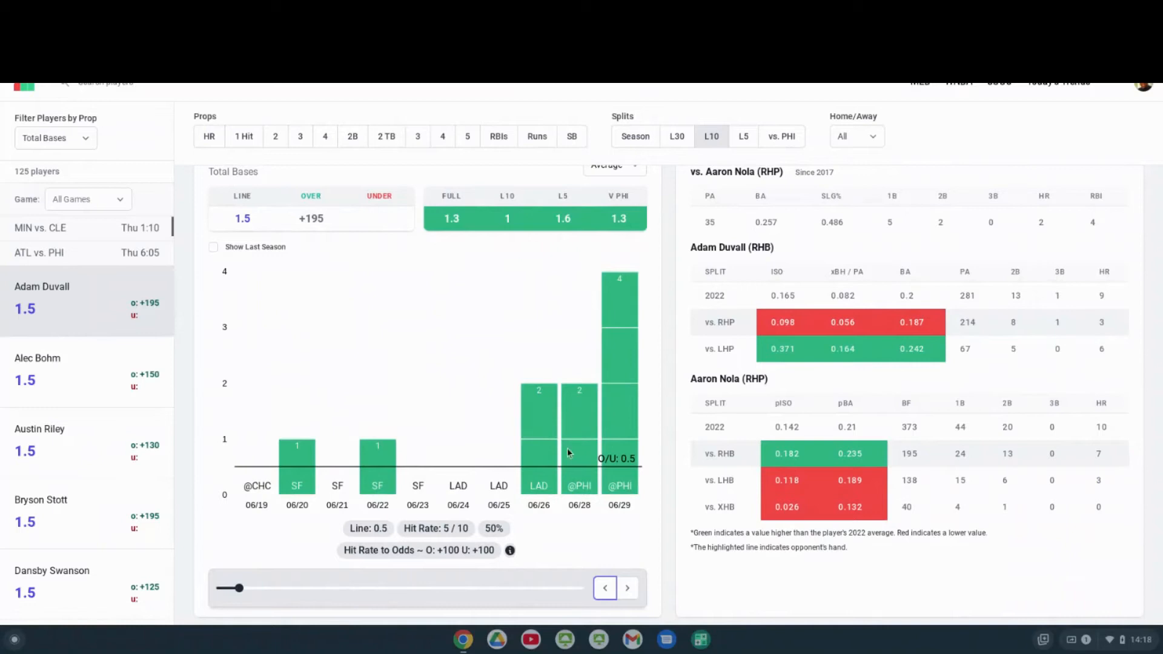
{"action": "mouse_move", "coordinate": [562, 453]}
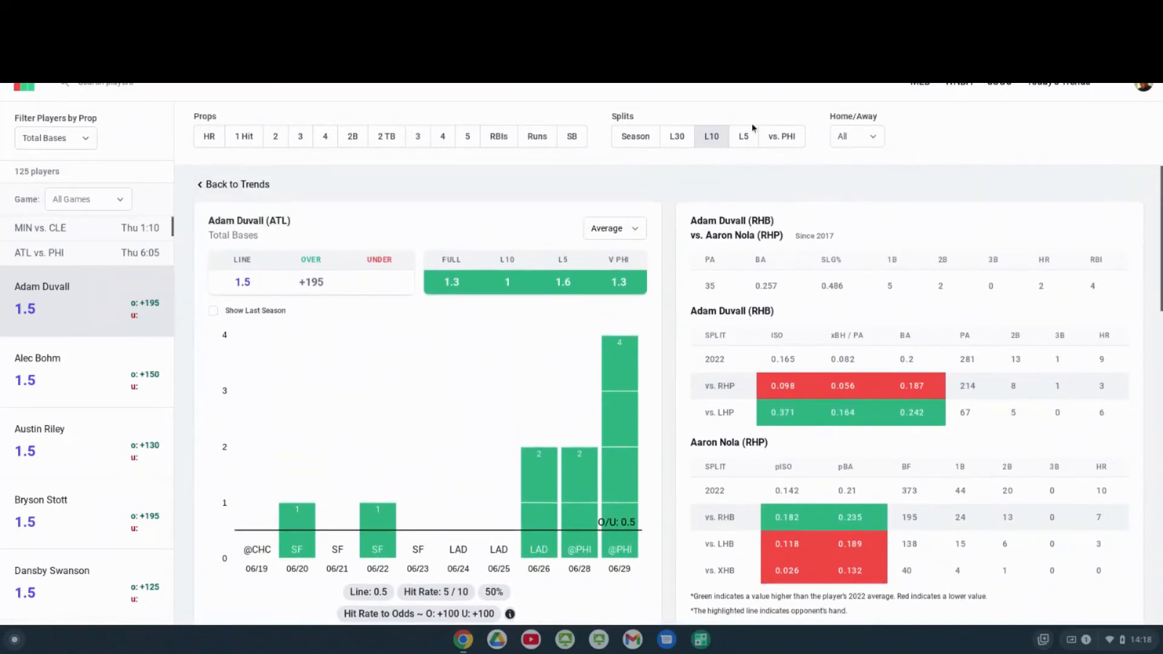
{"action": "left_click", "coordinate": [743, 135]}
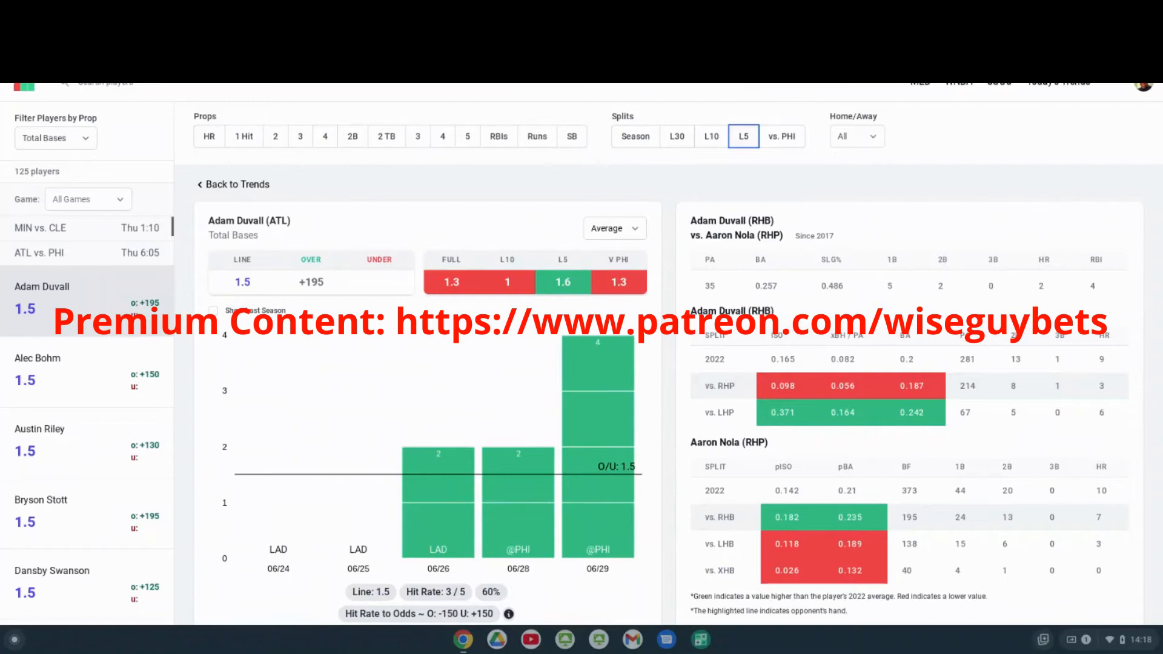
{"action": "scroll", "scroll_direction": "down", "scroll_amount": 3}
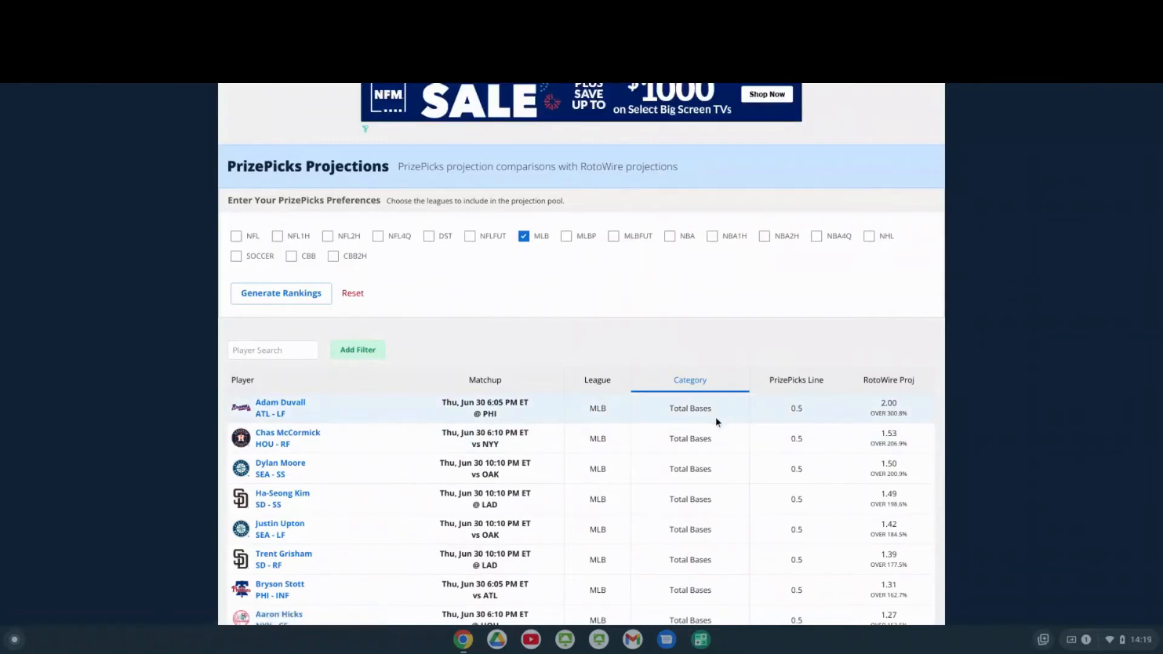
{"action": "mouse_move", "coordinate": [879, 417]}
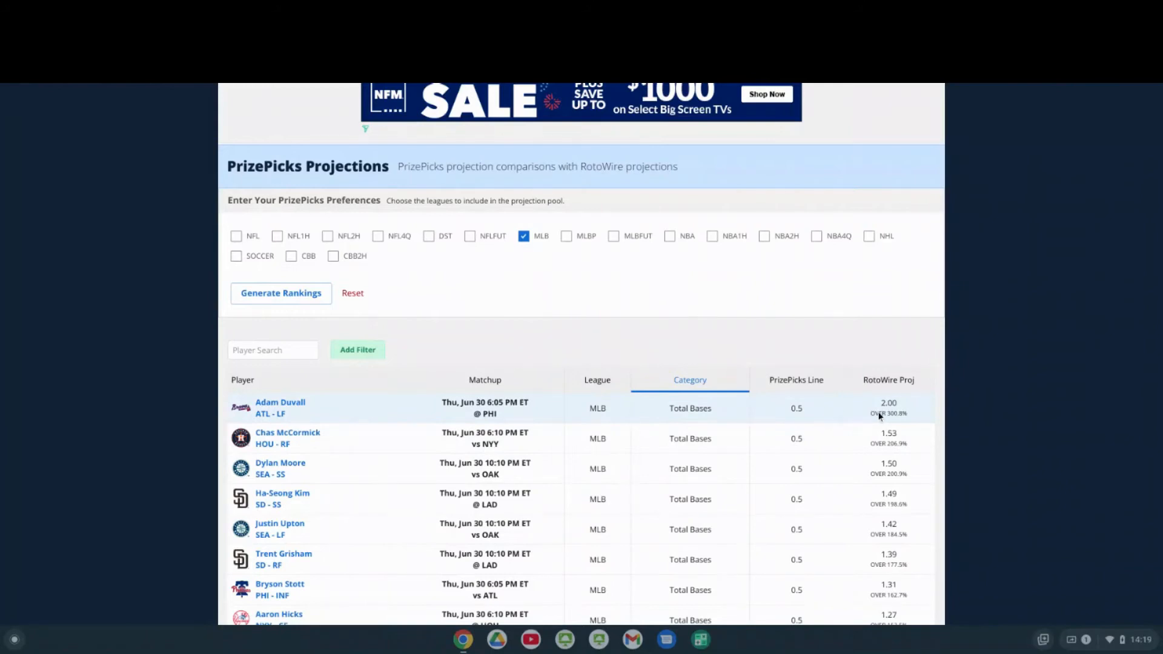
{"action": "mouse_move", "coordinate": [816, 252]}
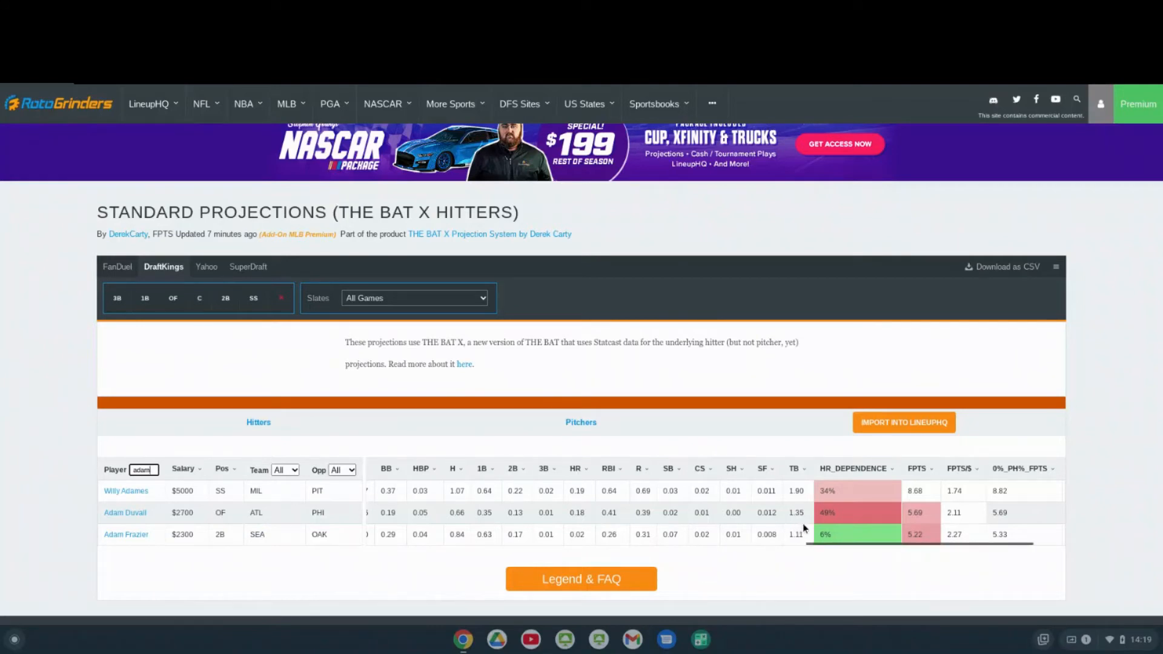
{"action": "mouse_move", "coordinate": [814, 560]}
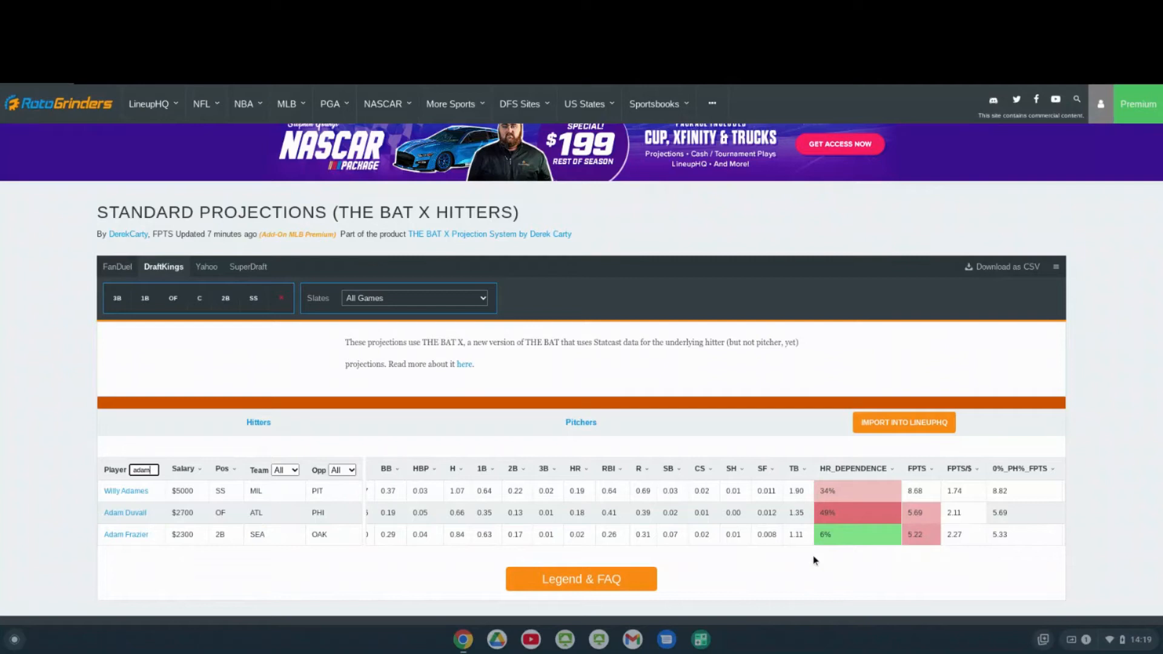
{"action": "mouse_move", "coordinate": [818, 562]}
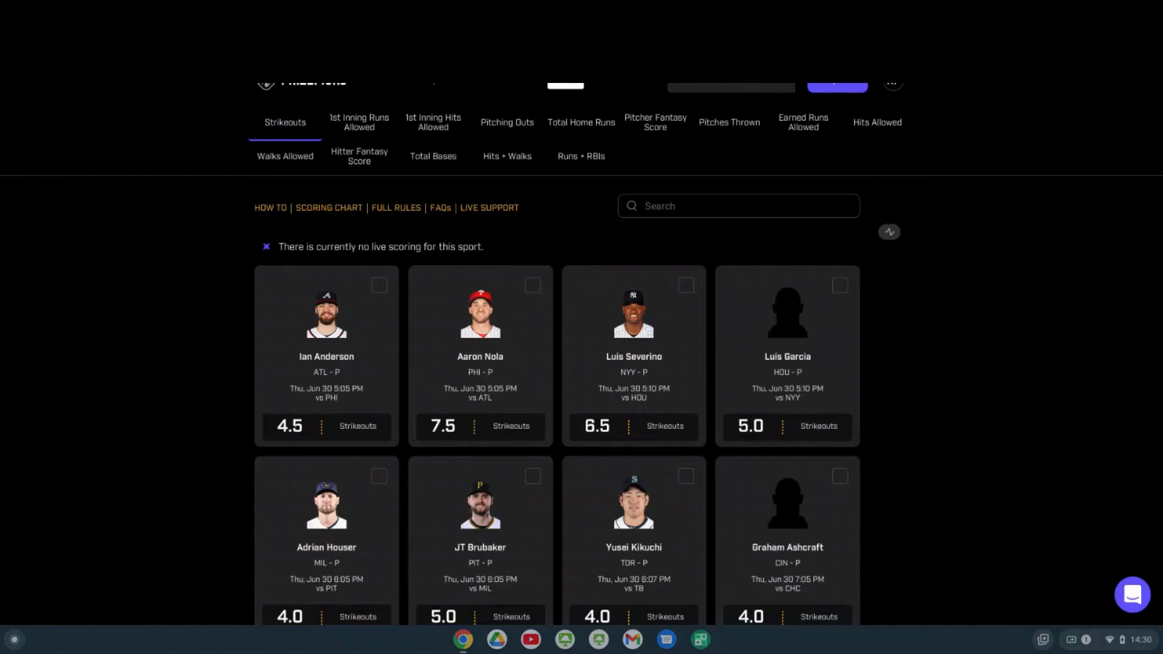
{"action": "mouse_move", "coordinate": [373, 273]}
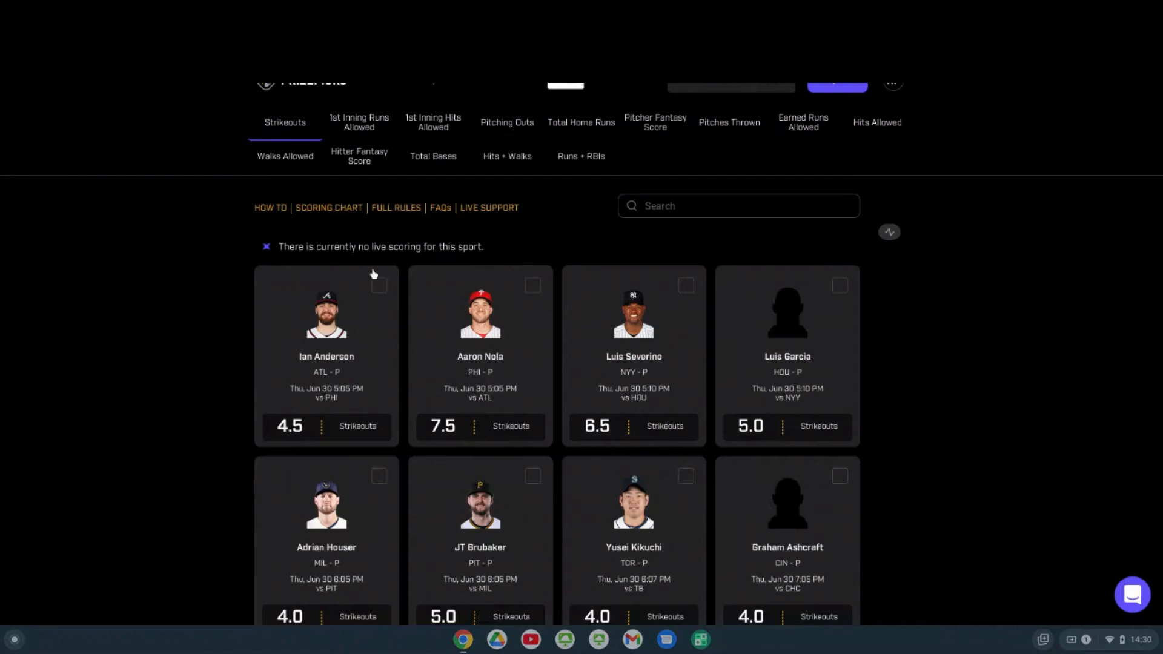
{"action": "mouse_move", "coordinate": [646, 375]}
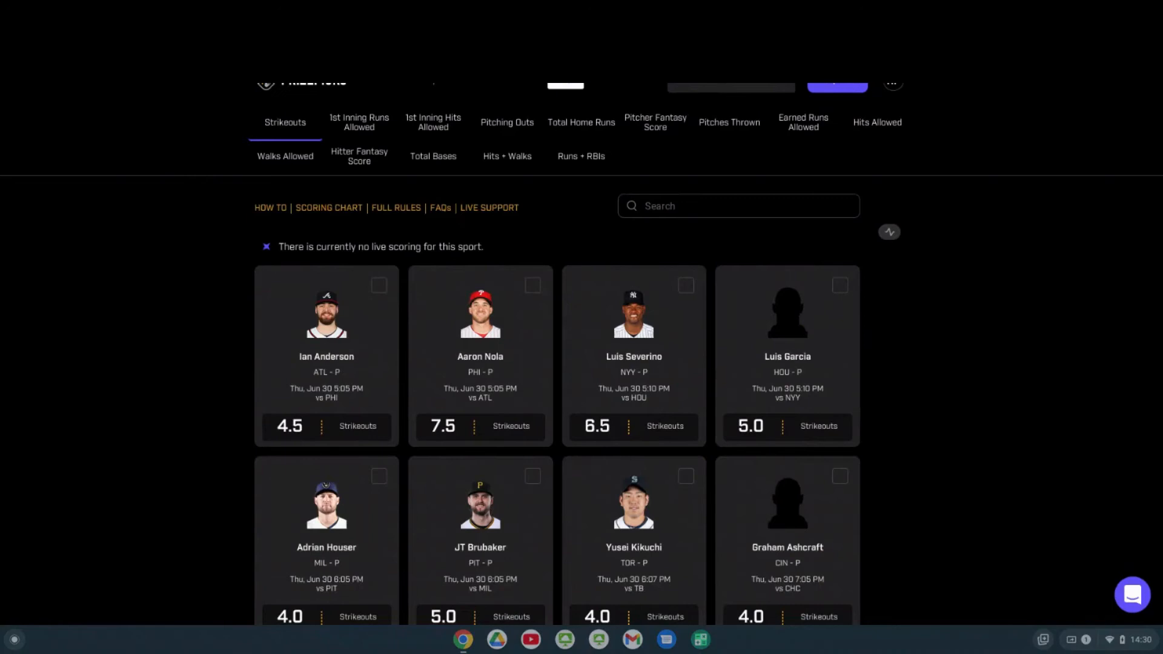
Step: Show Luis Severino's strikeouts vs the 6.5 line for his last 10, then the full season
{"action": "left_click", "coordinate": [633, 320]}
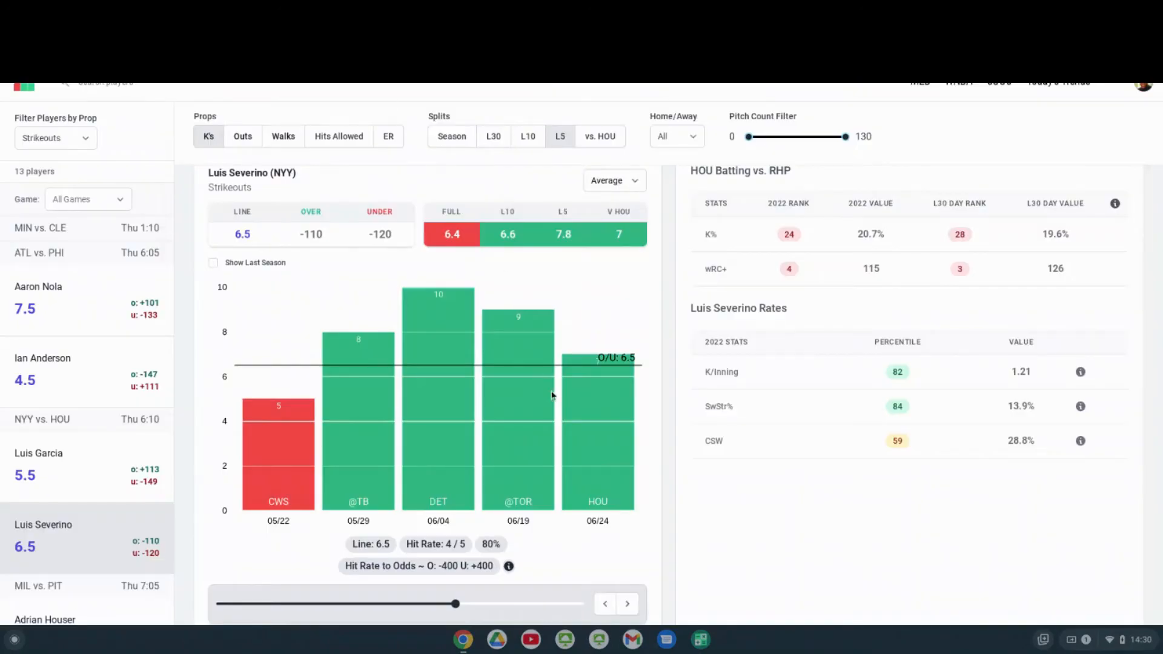
{"action": "scroll", "scroll_direction": "down", "scroll_amount": 3}
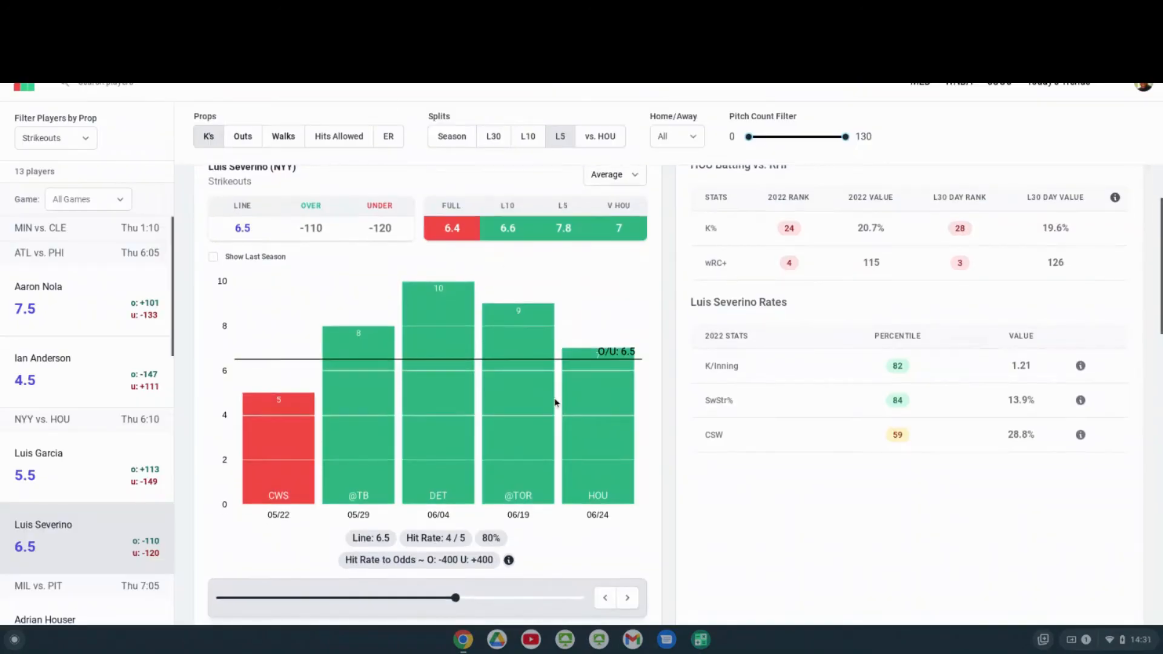
{"action": "scroll", "scroll_direction": "down", "scroll_amount": 3}
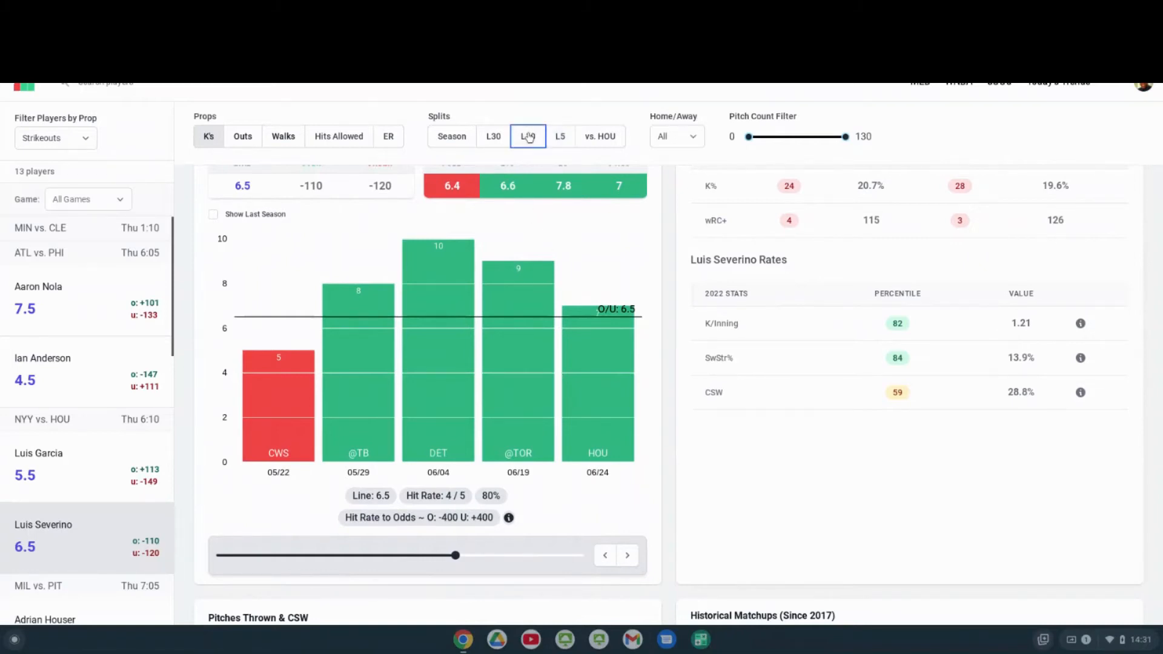
{"action": "left_click", "coordinate": [528, 135]}
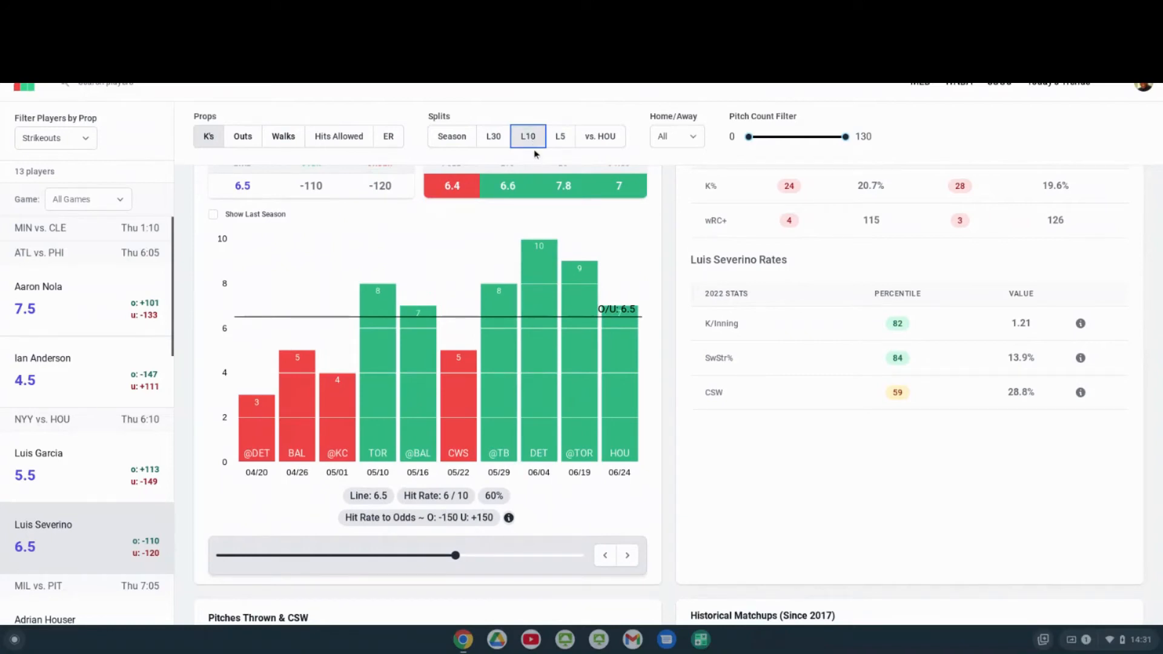
{"action": "mouse_move", "coordinate": [518, 196]}
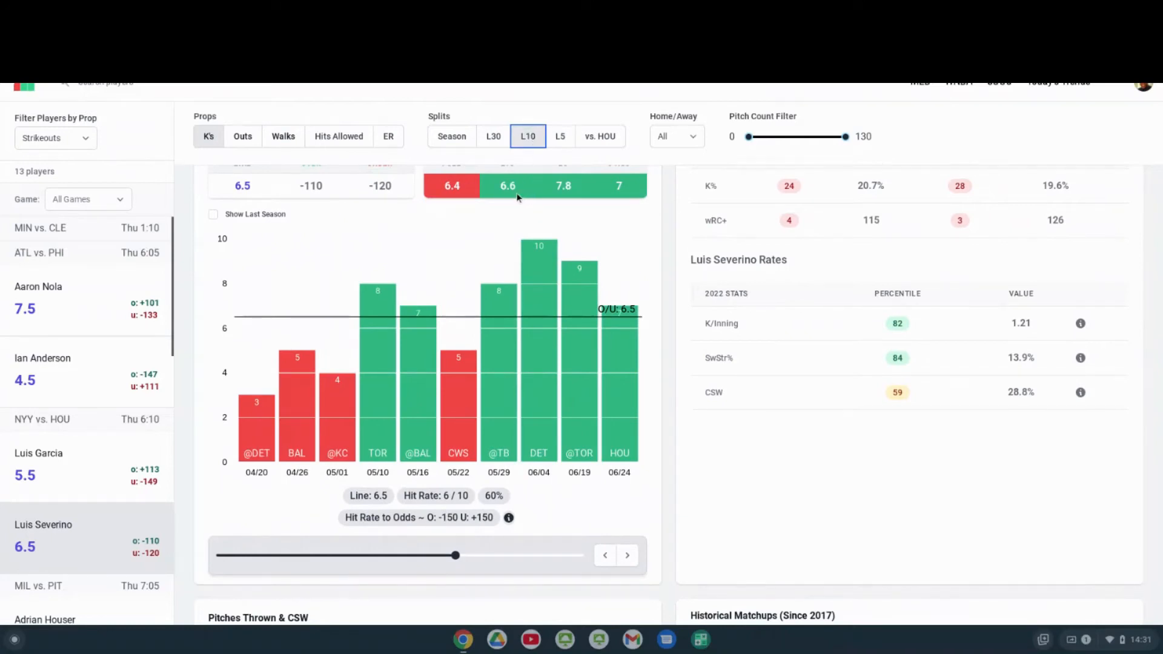
{"action": "left_click", "coordinate": [451, 136]}
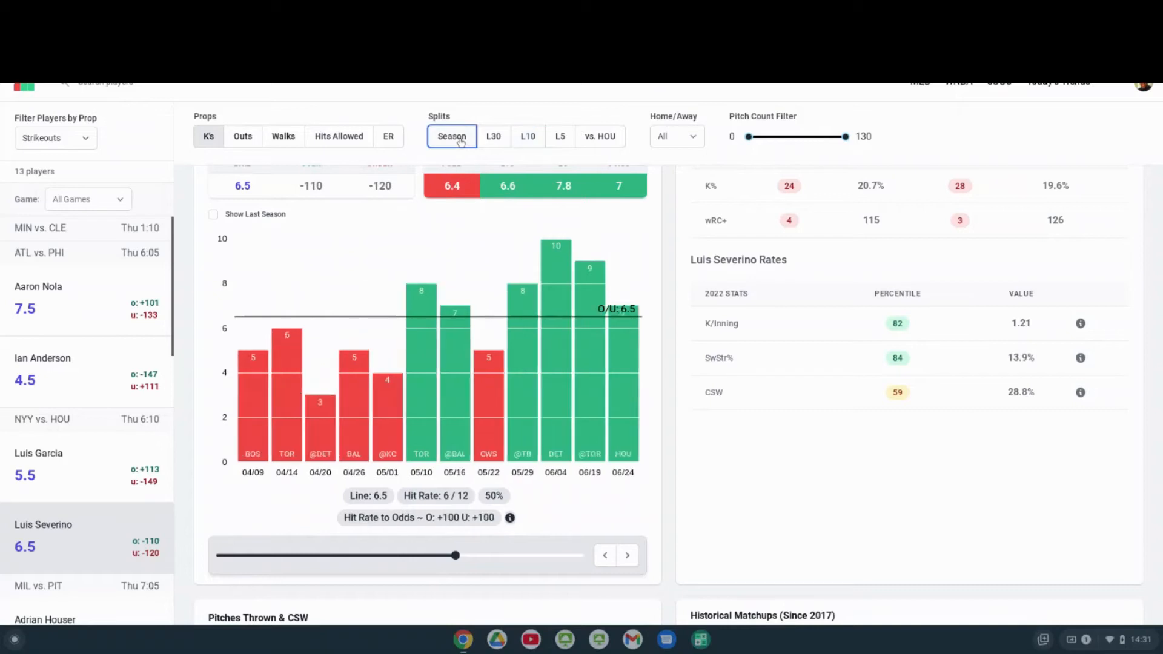
{"action": "mouse_move", "coordinate": [451, 136]}
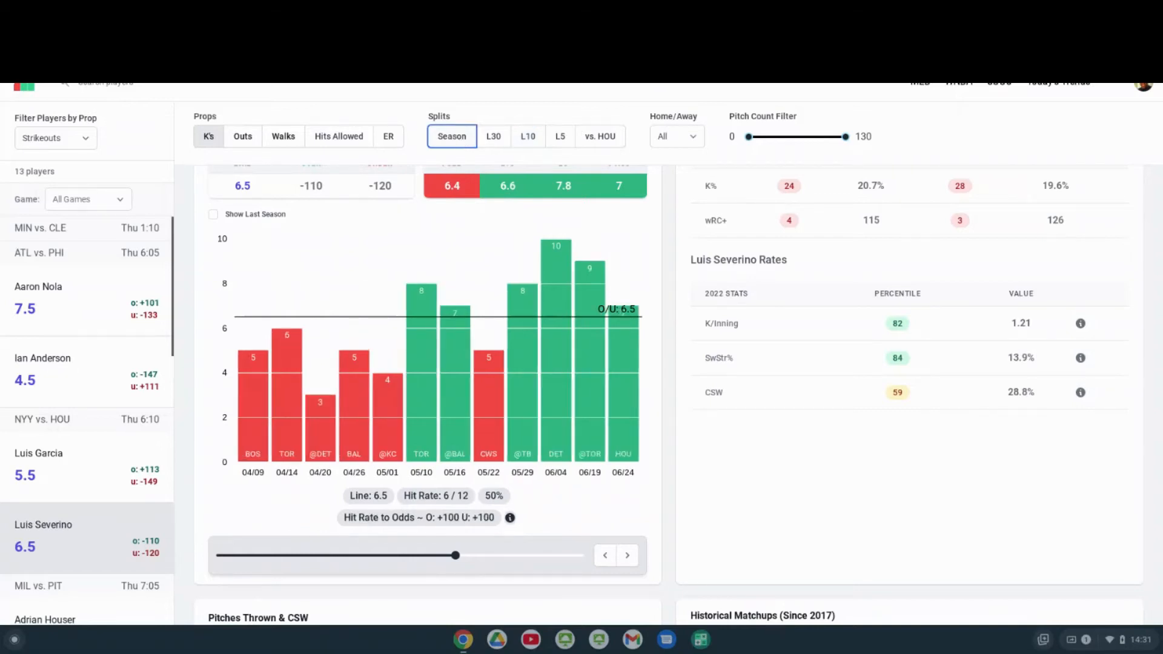
{"action": "mouse_move", "coordinate": [473, 211]}
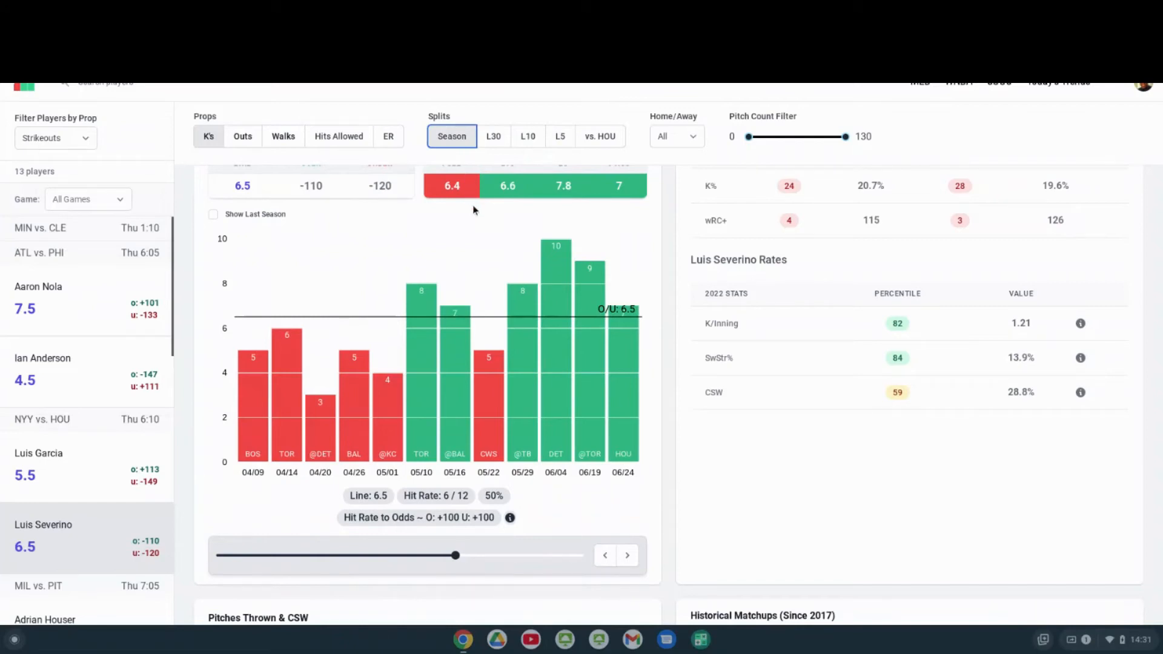
{"action": "mouse_move", "coordinate": [477, 251]}
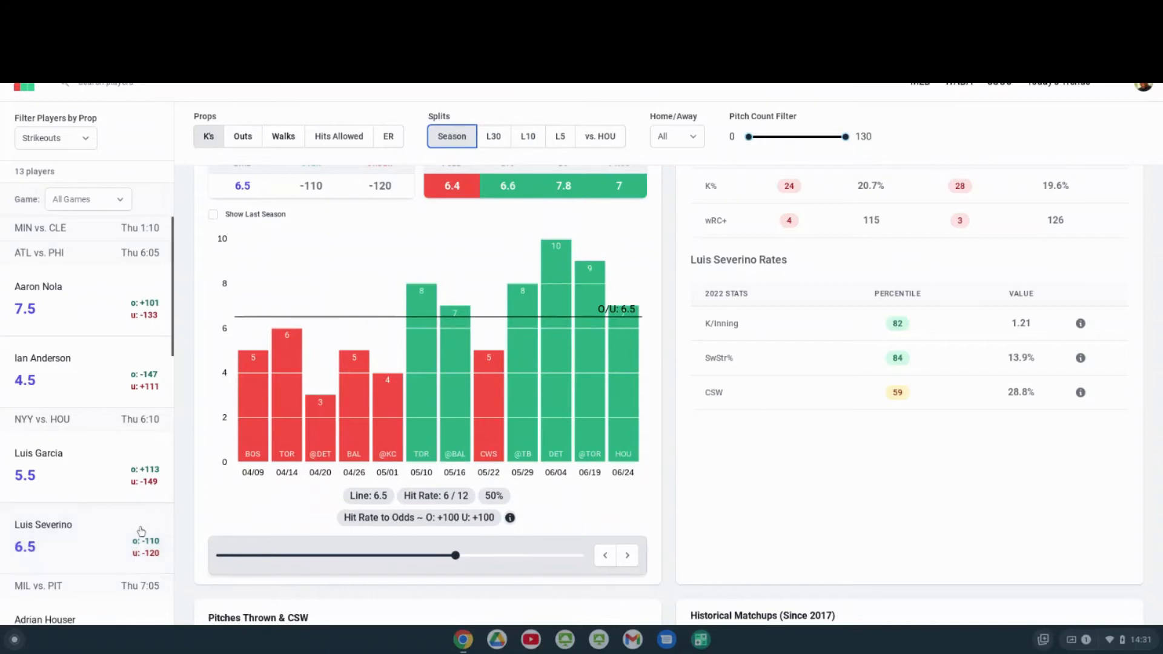
{"action": "scroll", "scroll_direction": "down", "scroll_amount": 3}
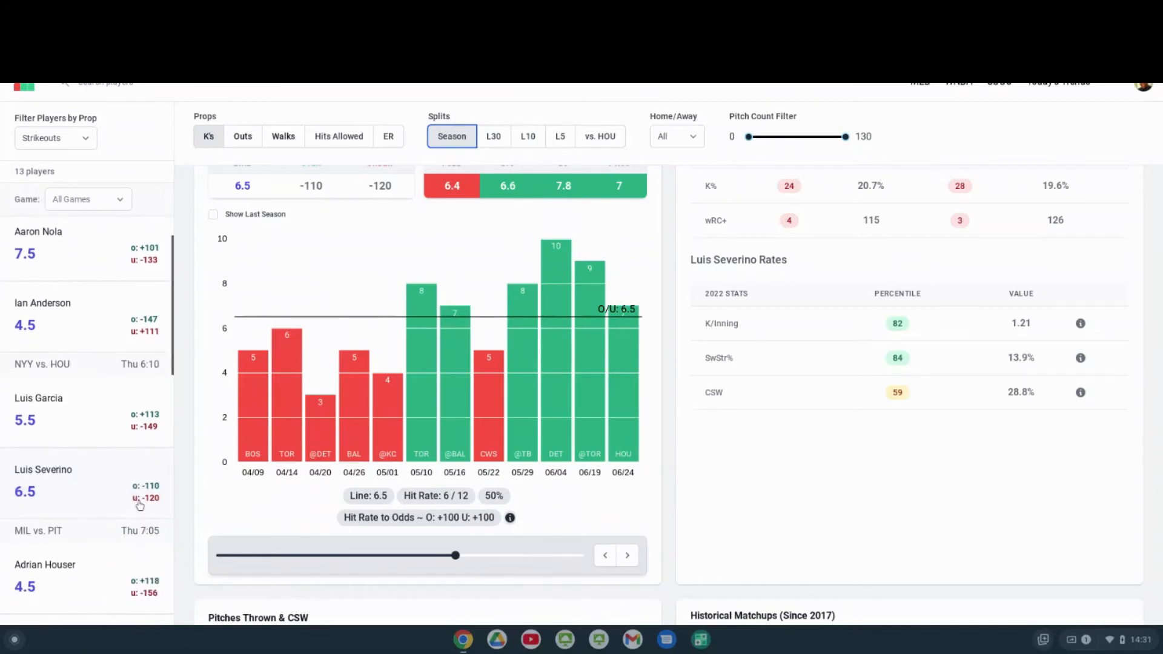
{"action": "mouse_move", "coordinate": [160, 521]}
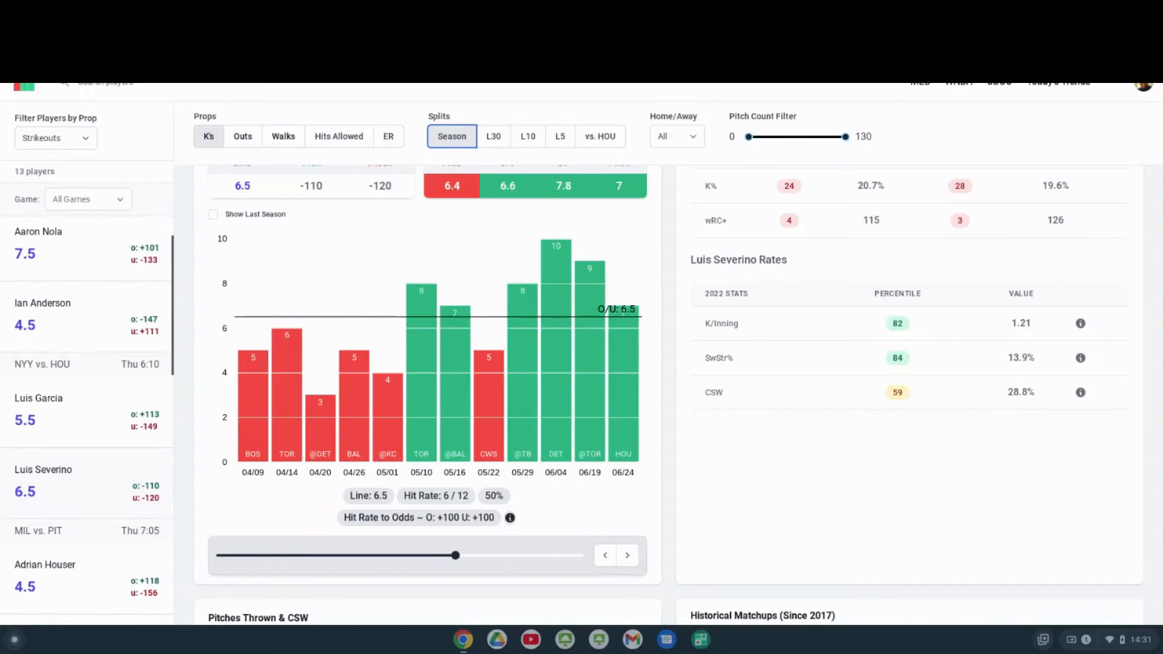
{"action": "mouse_move", "coordinate": [160, 491]}
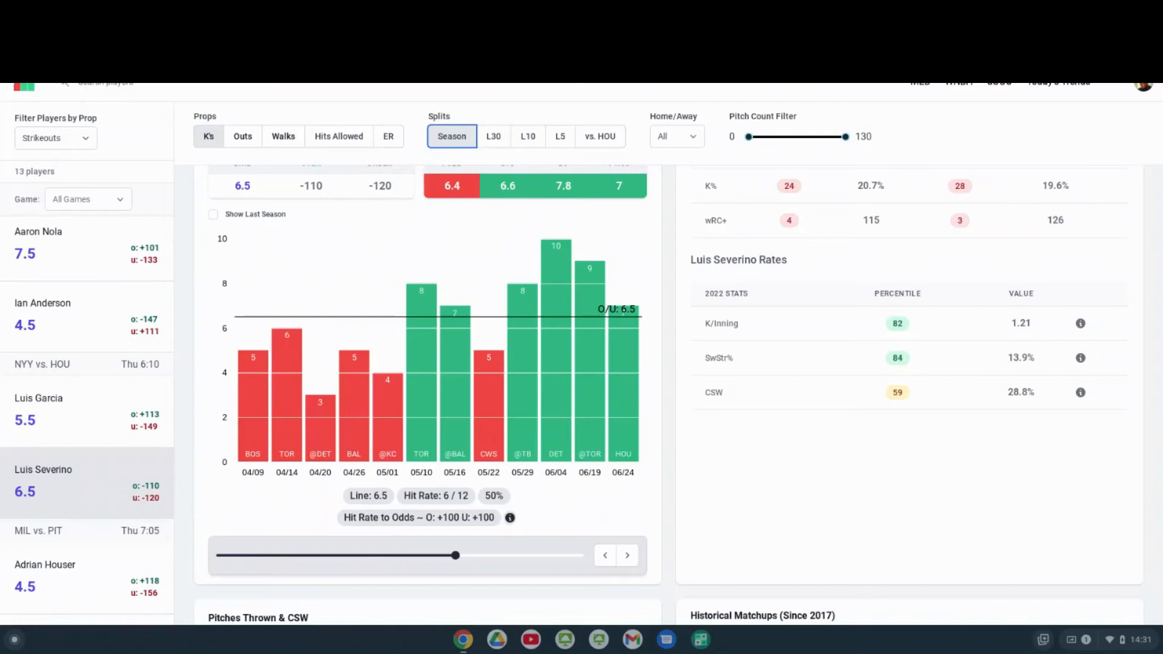
{"action": "mouse_move", "coordinate": [632, 453]}
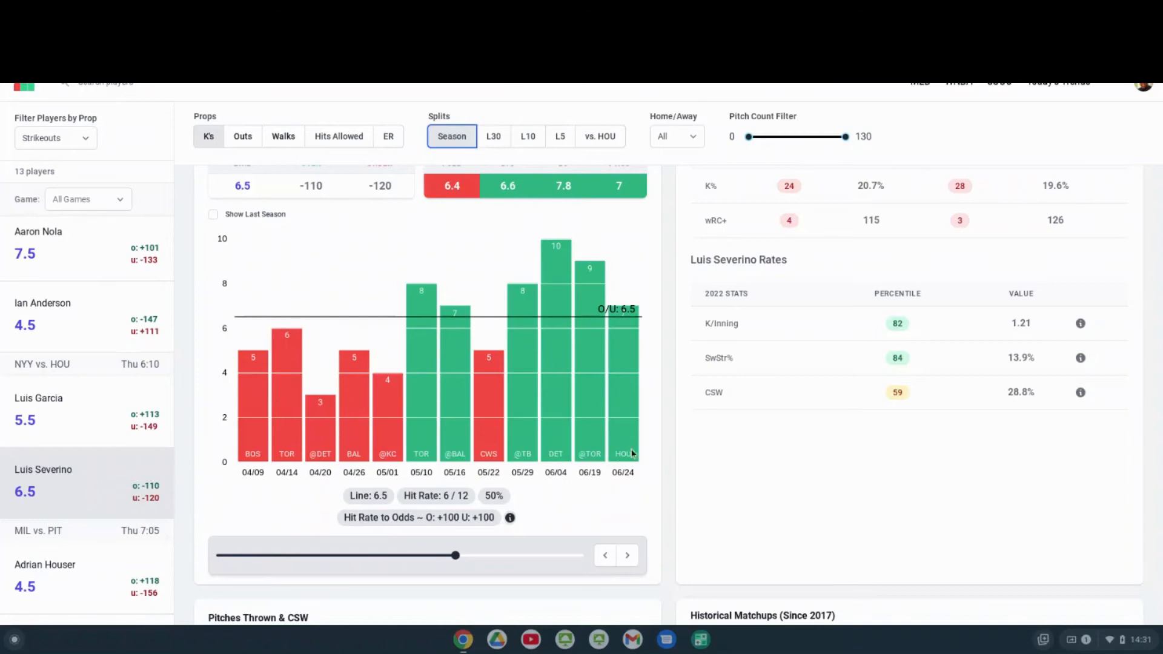
{"action": "mouse_move", "coordinate": [624, 436]}
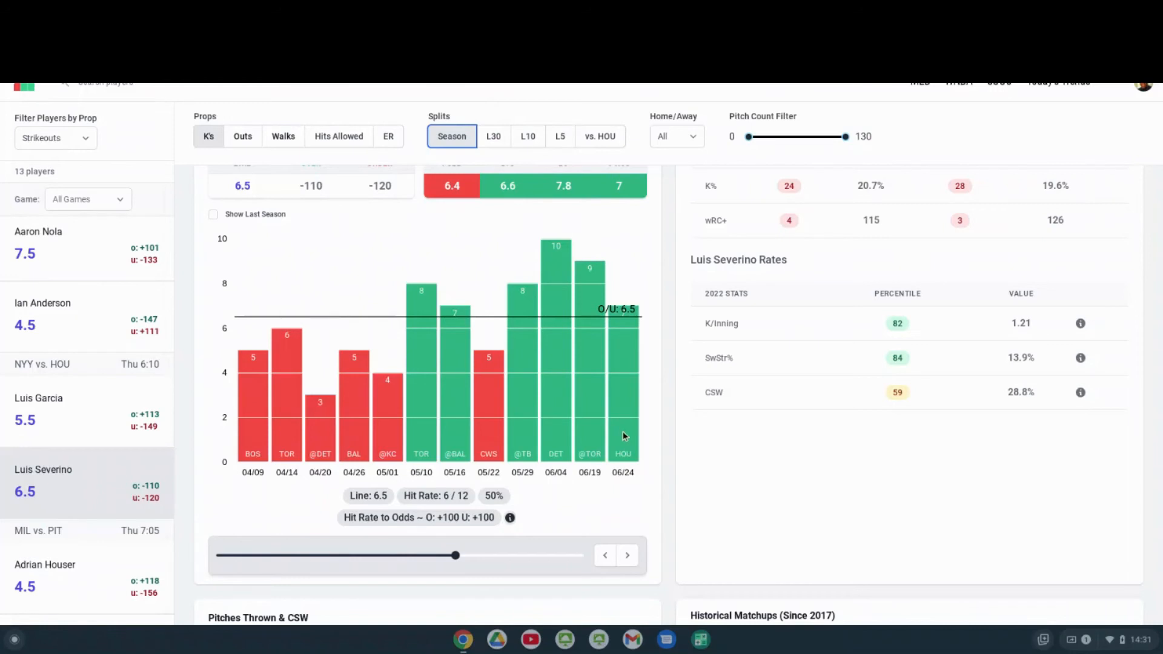
{"action": "mouse_move", "coordinate": [598, 315]}
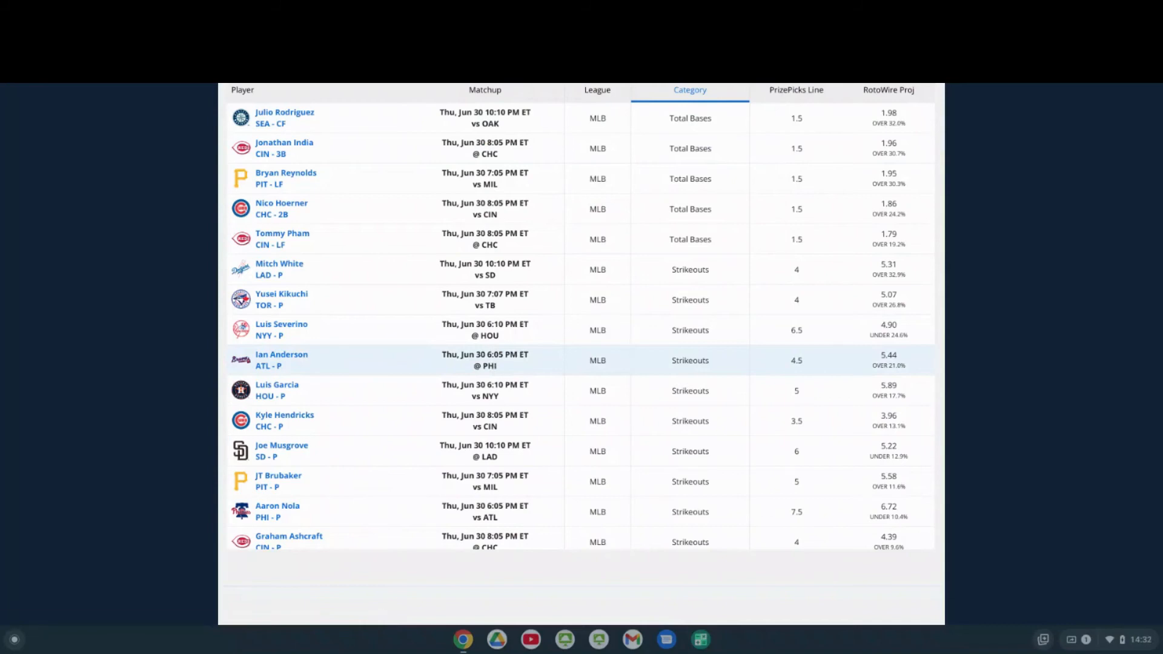
{"action": "mouse_move", "coordinate": [653, 374]}
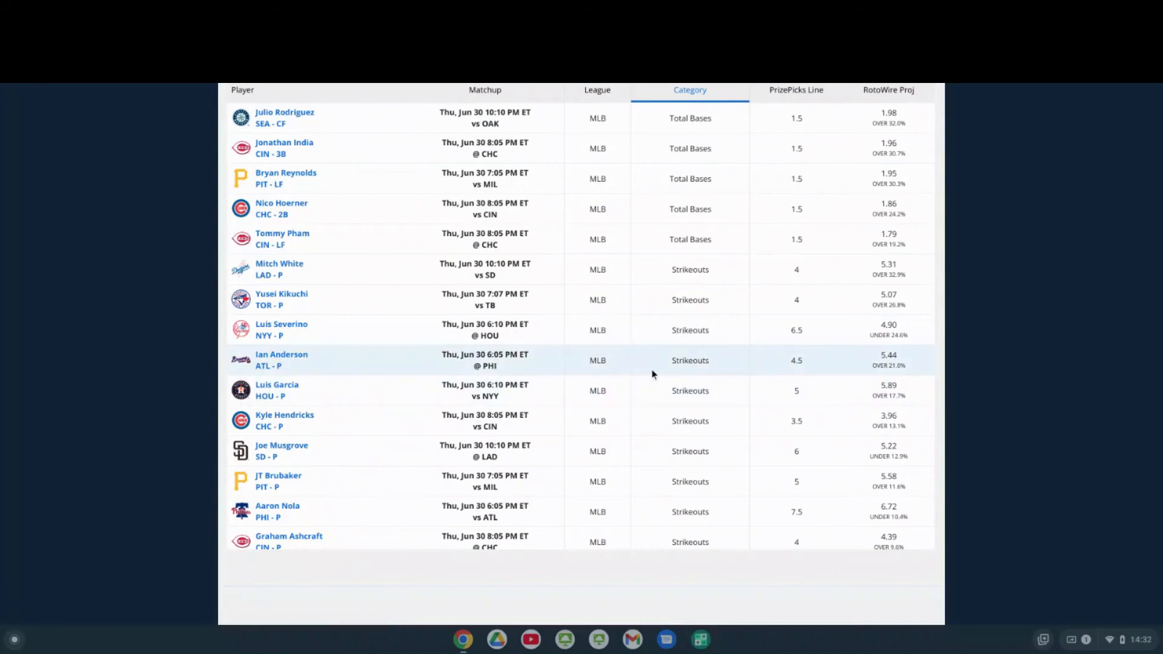
{"action": "mouse_move", "coordinate": [625, 353]}
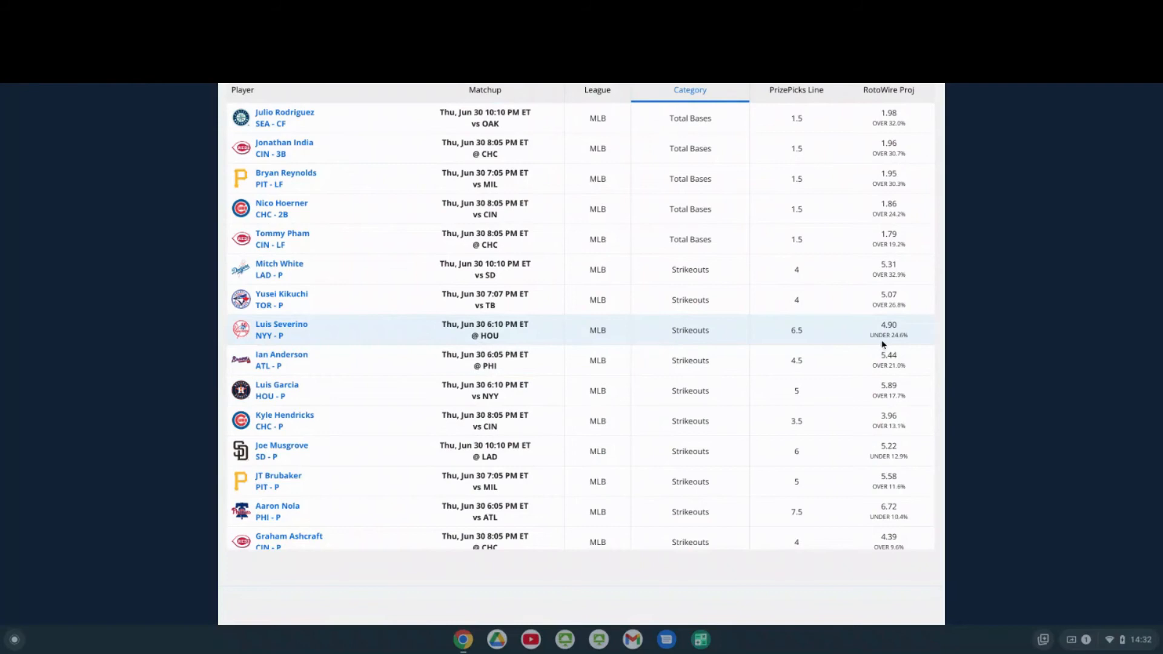
{"action": "mouse_move", "coordinate": [886, 344]}
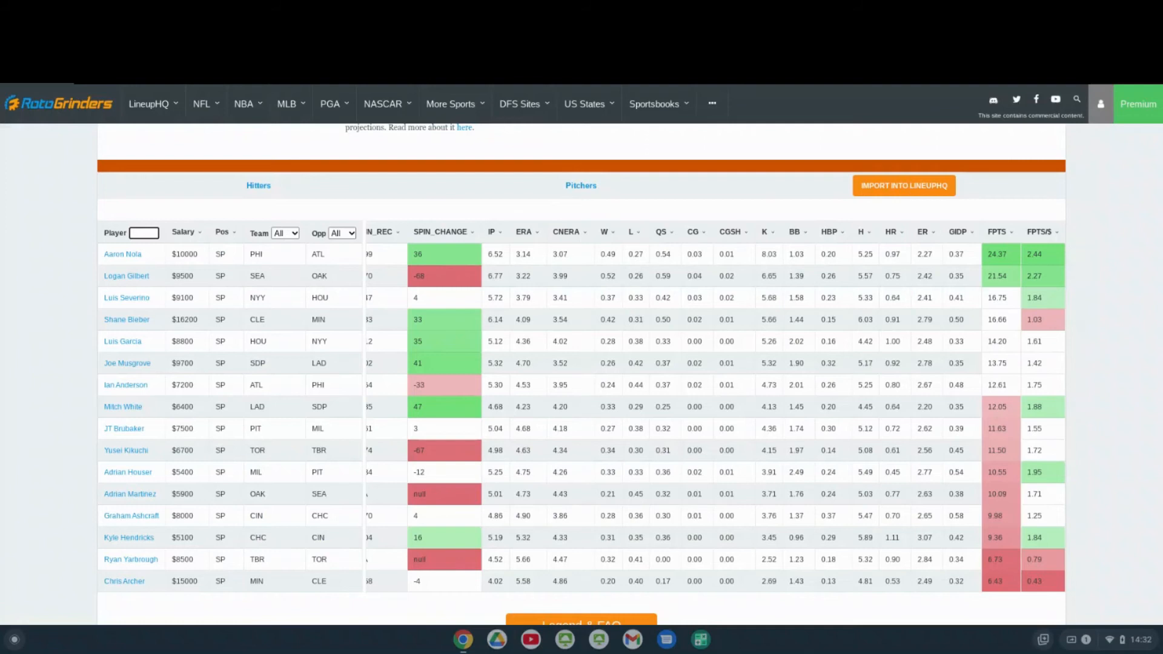
Step: Switch to the FantasyLabs DraftKings pitcher pool with today's strikeout predictions
{"action": "left_click", "coordinate": [904, 185]}
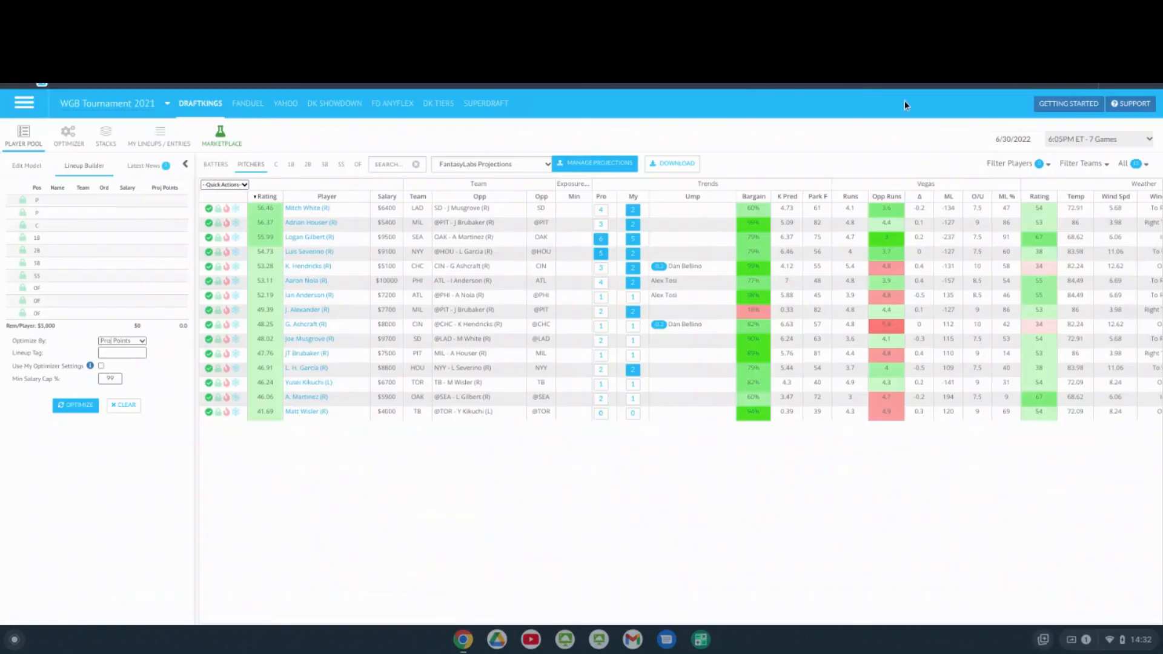
{"action": "mouse_move", "coordinate": [467, 252]}
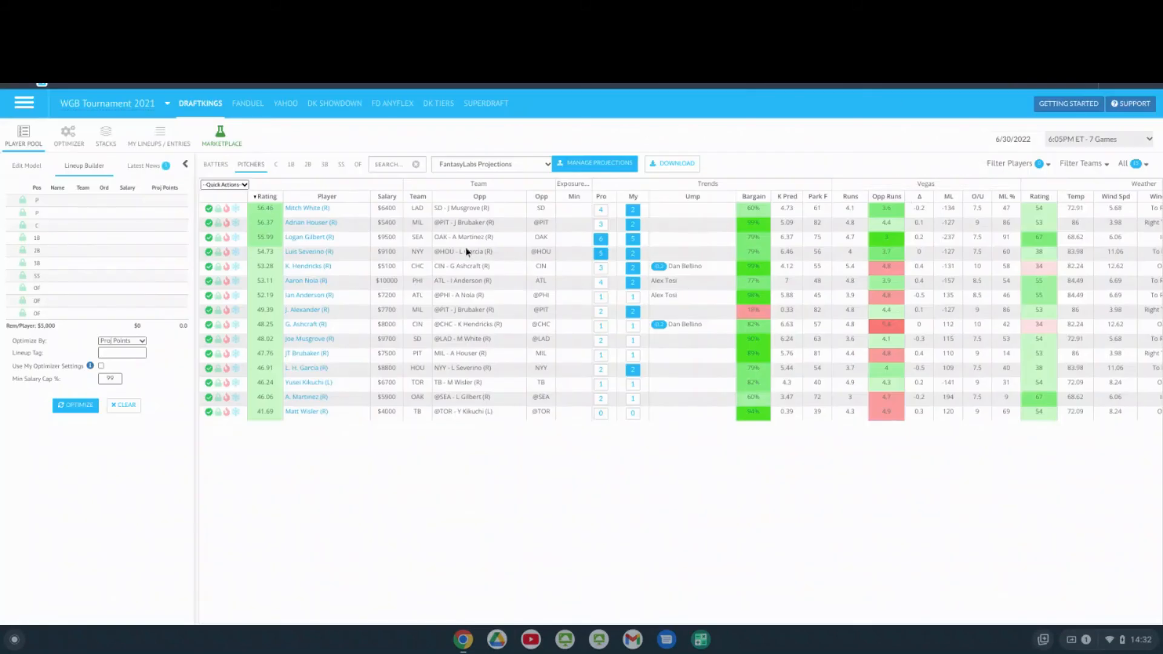
{"action": "mouse_move", "coordinate": [836, 256]}
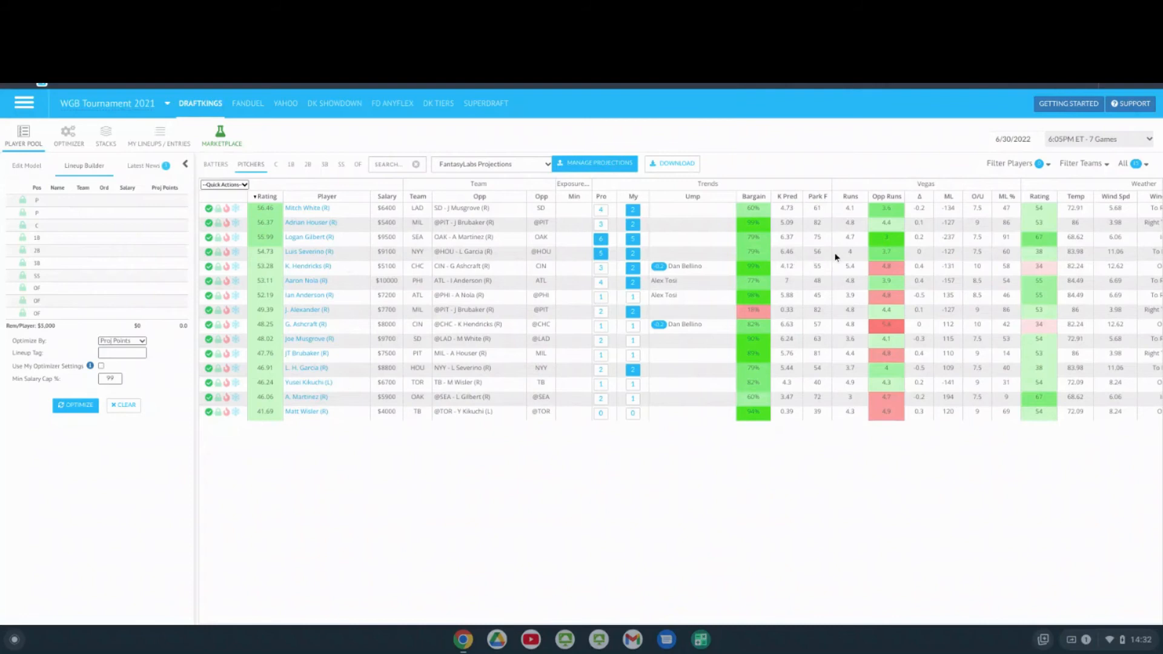
{"action": "mouse_move", "coordinate": [1032, 265]}
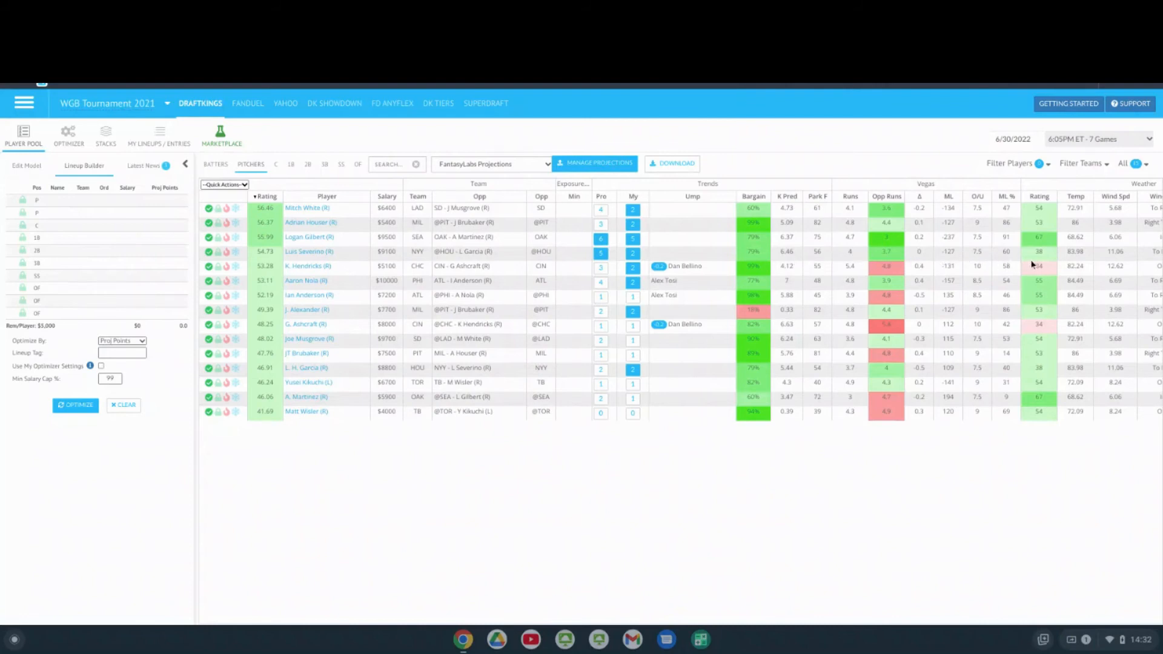
{"action": "mouse_move", "coordinate": [799, 256]}
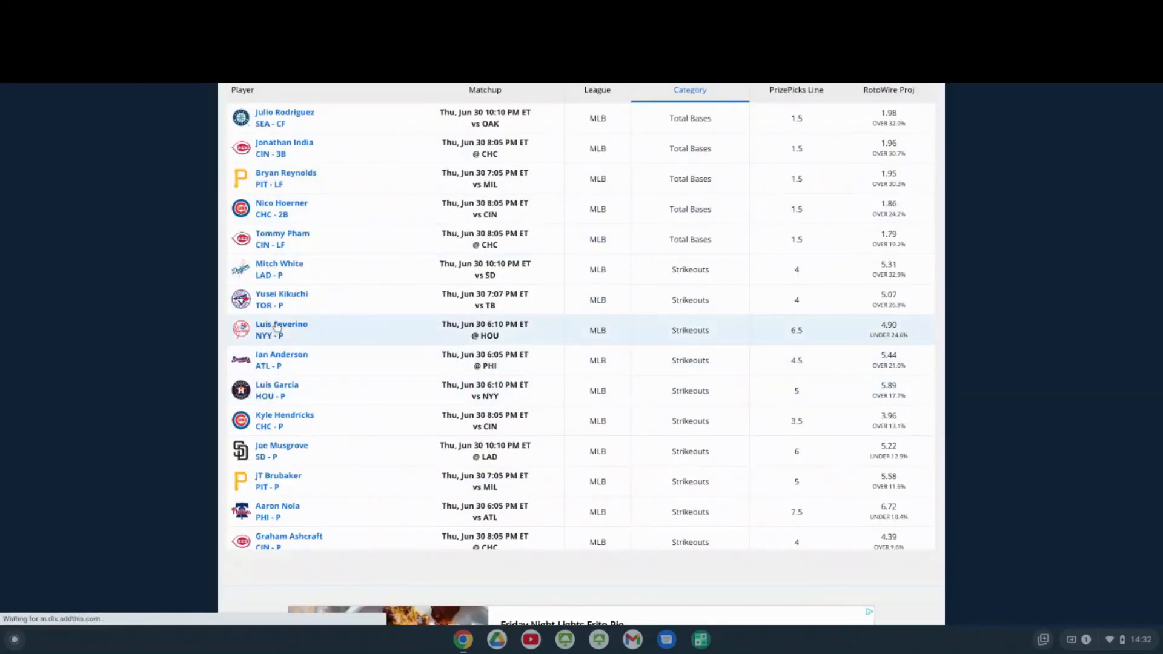
Step: Review Luis Severino's RotoWire page with his stat review, splits and pitch-count breakdown
{"action": "left_click", "coordinate": [281, 324]}
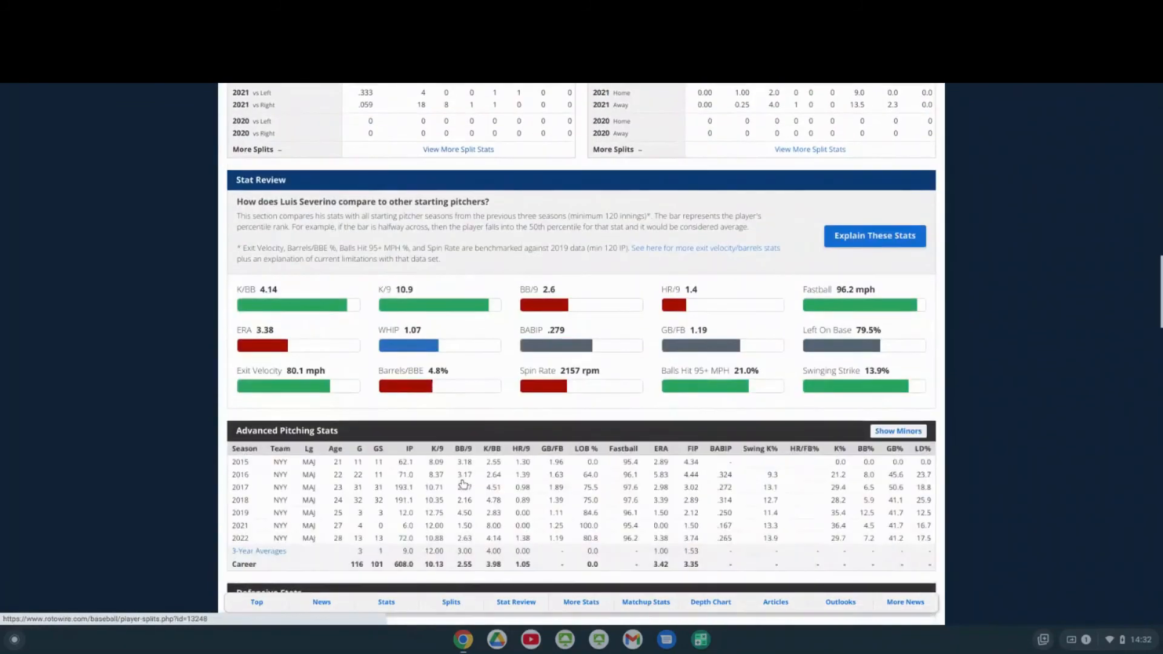
{"action": "scroll", "scroll_direction": "down", "scroll_amount": 3}
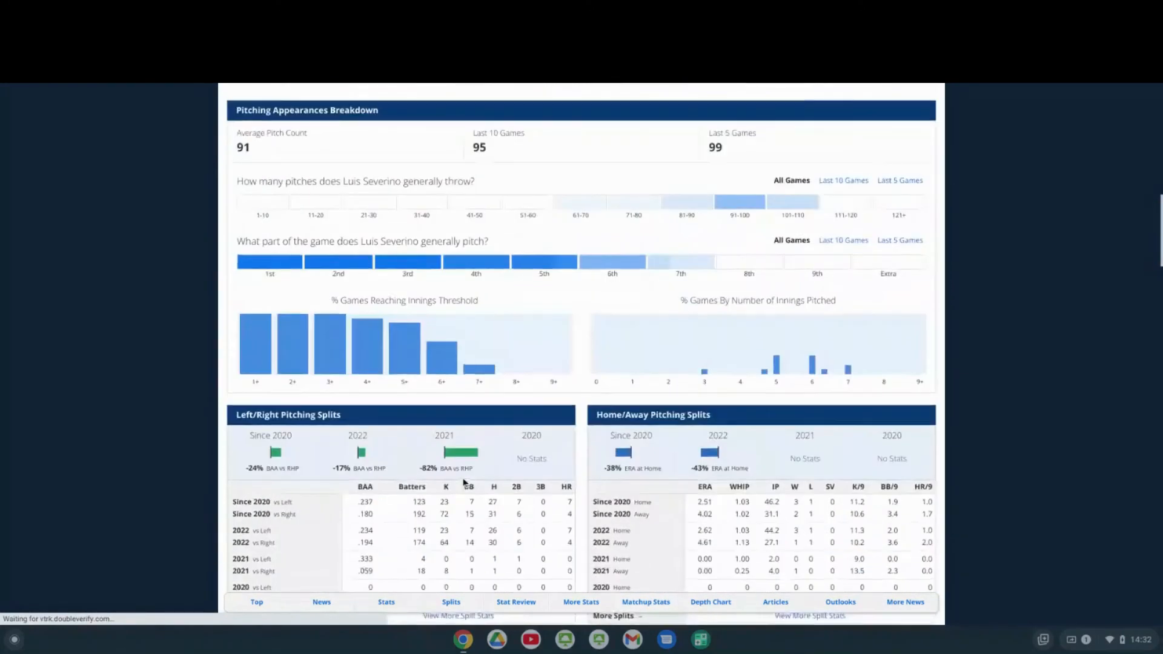
{"action": "scroll", "scroll_direction": "up", "scroll_amount": 3}
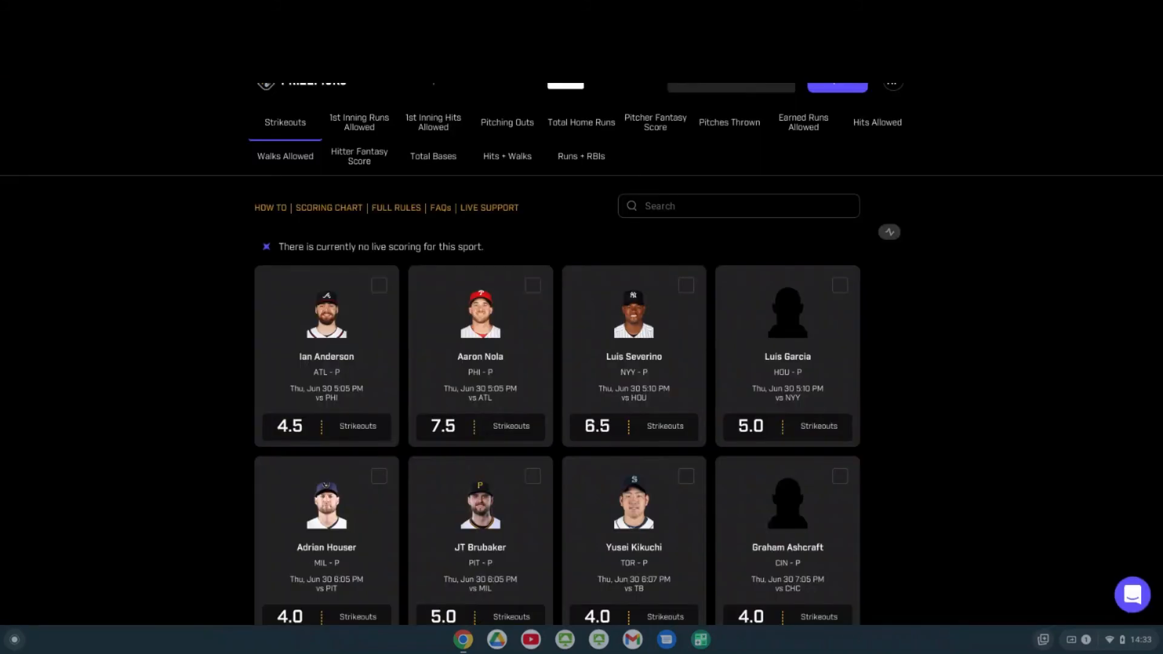
{"action": "mouse_move", "coordinate": [668, 394]}
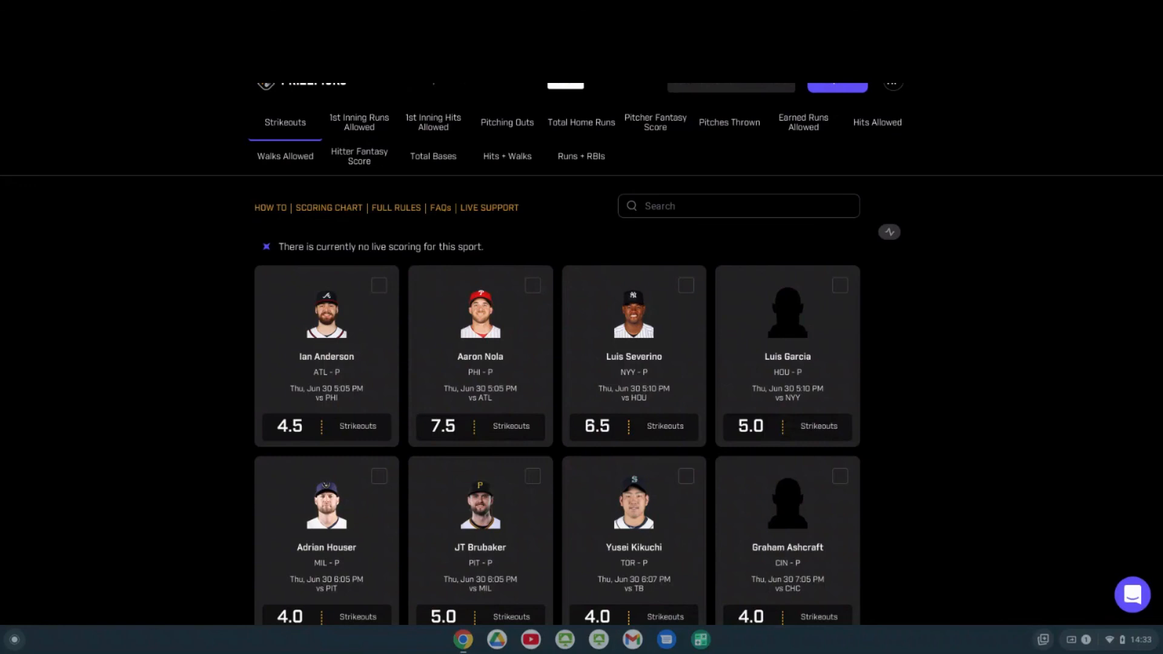
{"action": "mouse_move", "coordinate": [21, 184]}
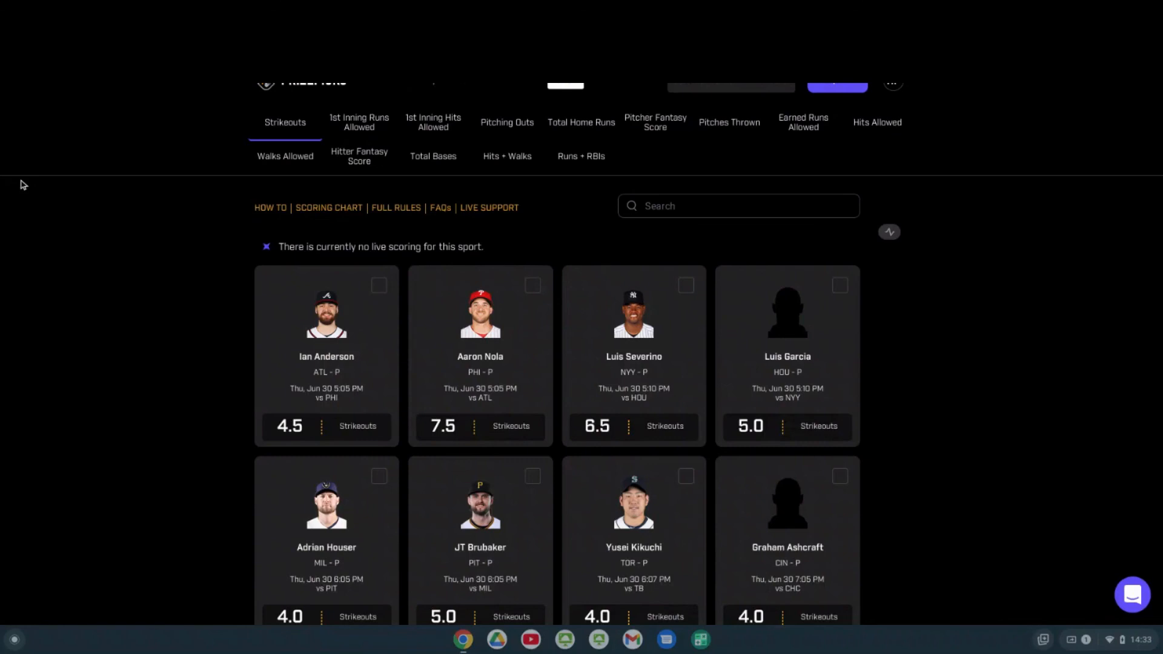